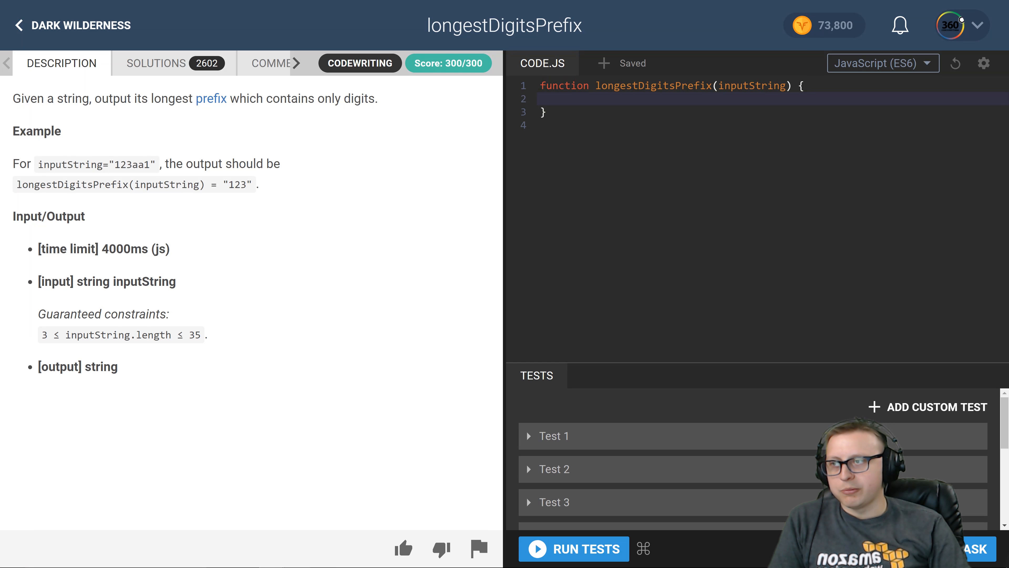
Declare let digits as the strings "0" through "9" on line 2 of the function
{"action": "double_click", "coordinate": [121, 164]}
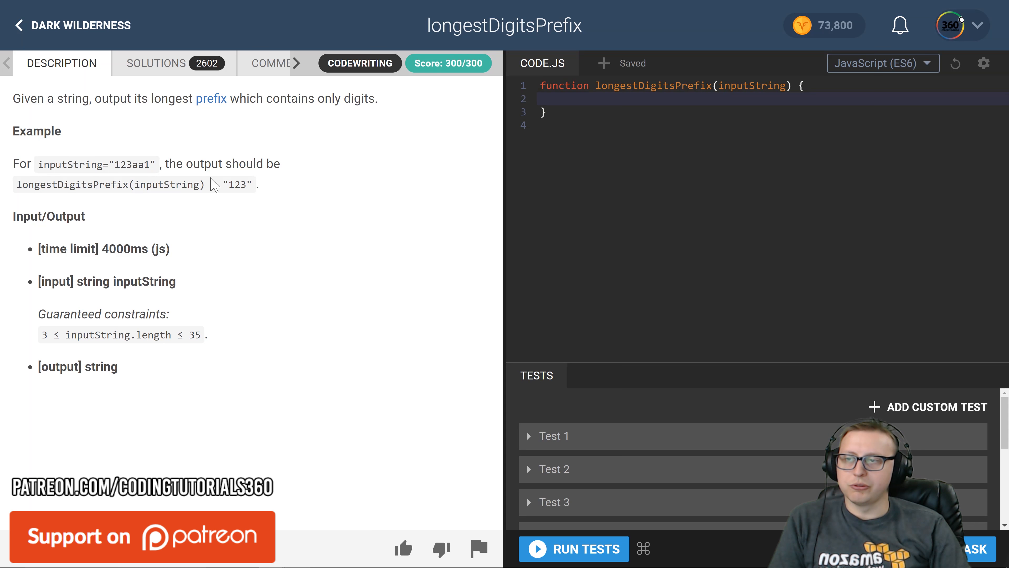
{"action": "left_click", "coordinate": [542, 98]}
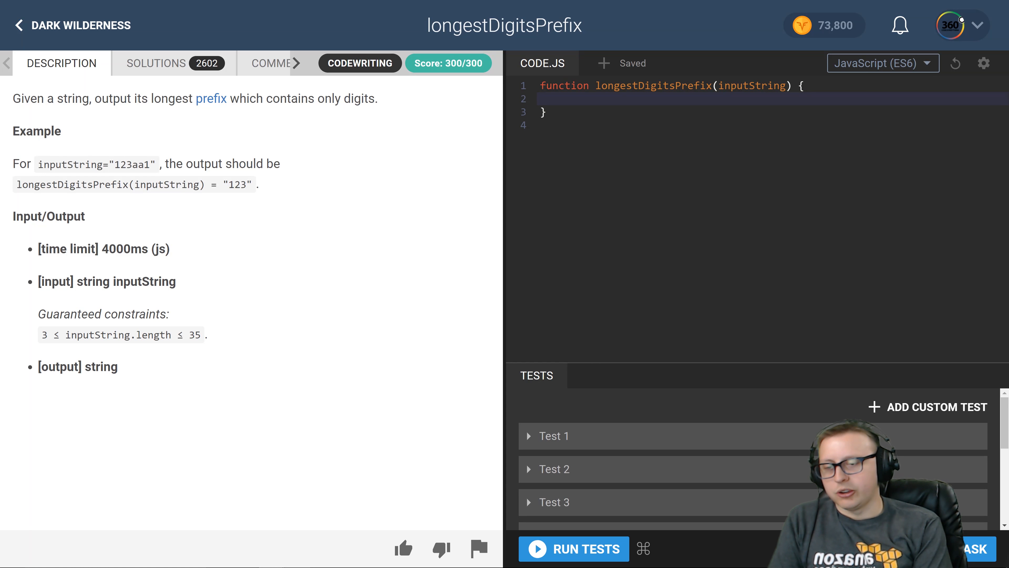
{"action": "type", "text": "let digits [\""}
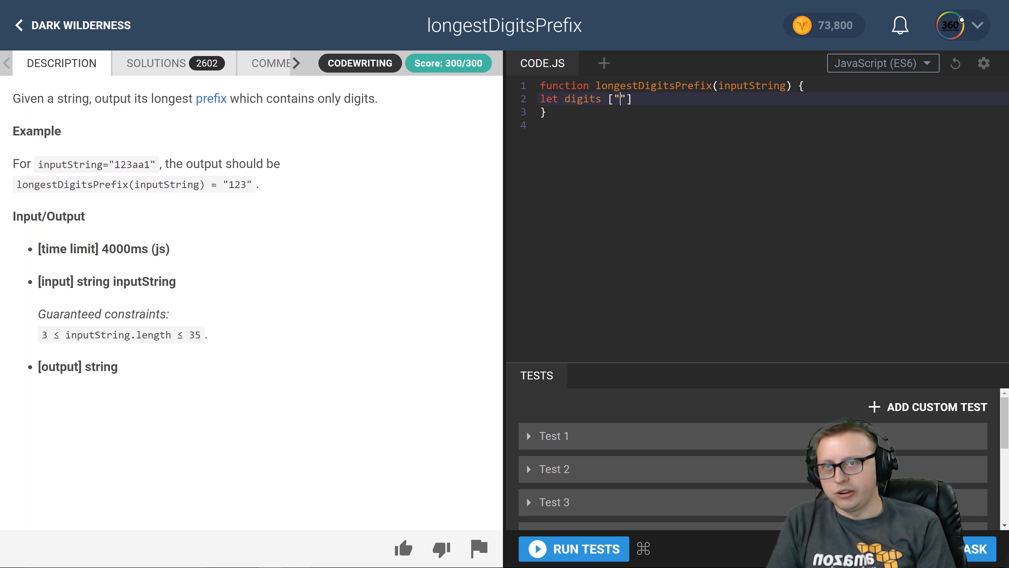
{"action": "type", "text": "0\"."}
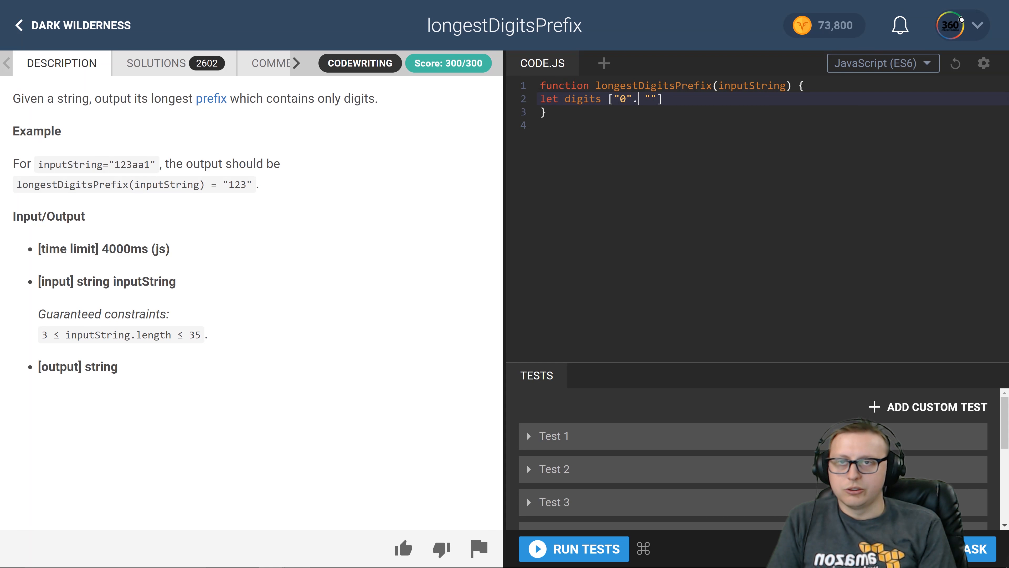
{"action": "type", "text": ", \"1\""}
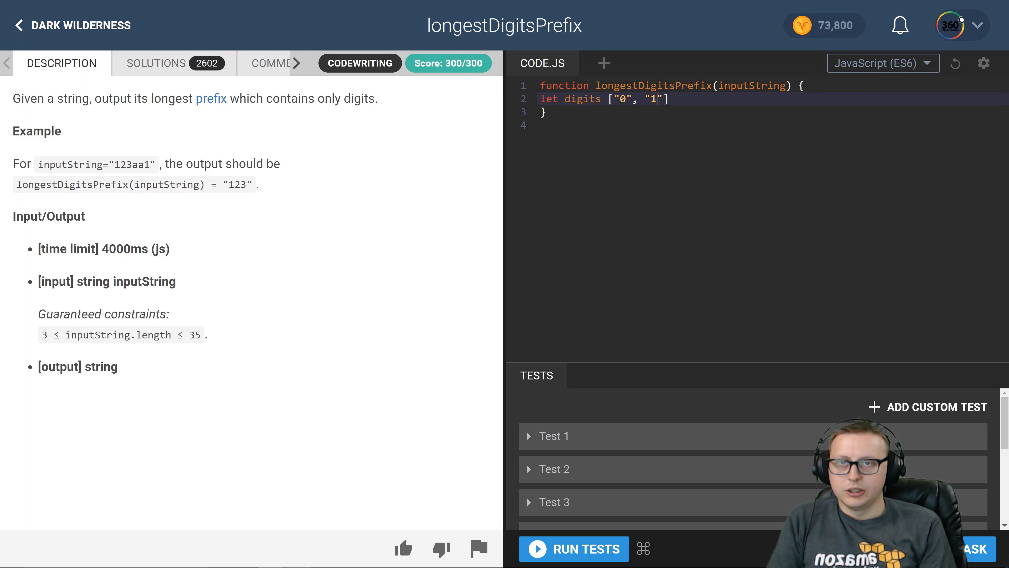
{"action": "type", "text": ", \"\""}
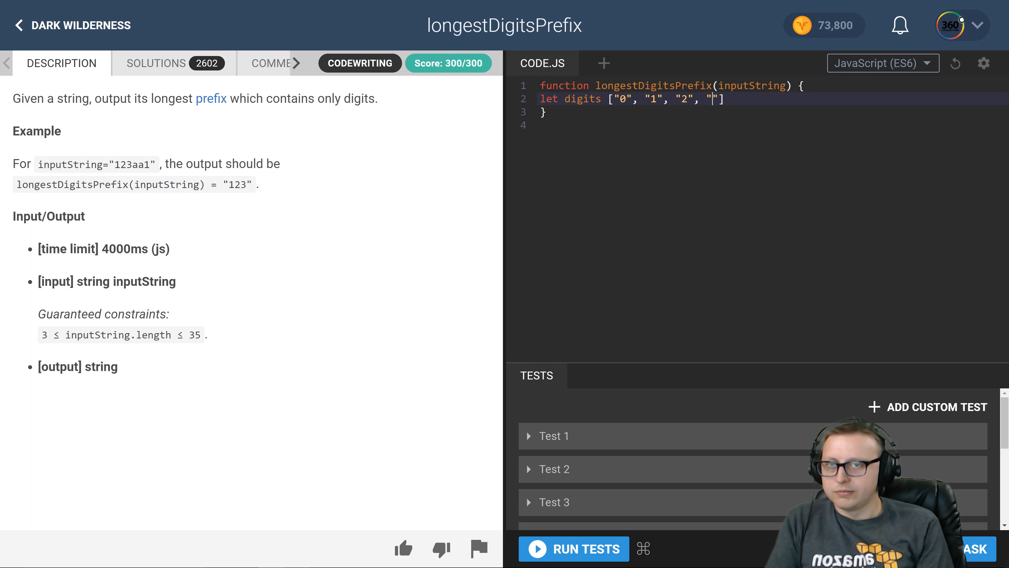
{"action": "type", "text": "3\", \""}
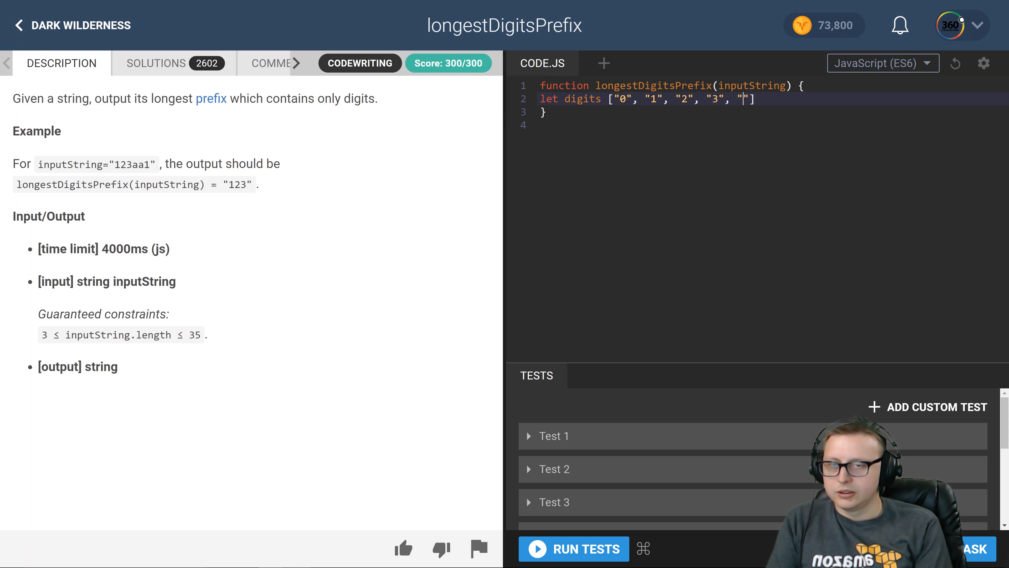
{"action": "type", "text": "4"}
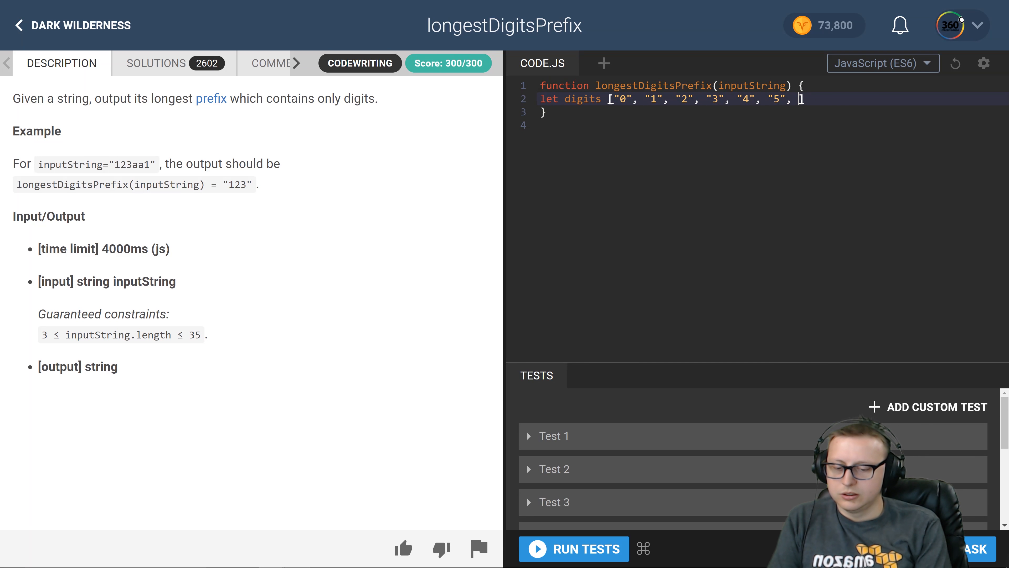
{"action": "type", "text": "\"6\","}
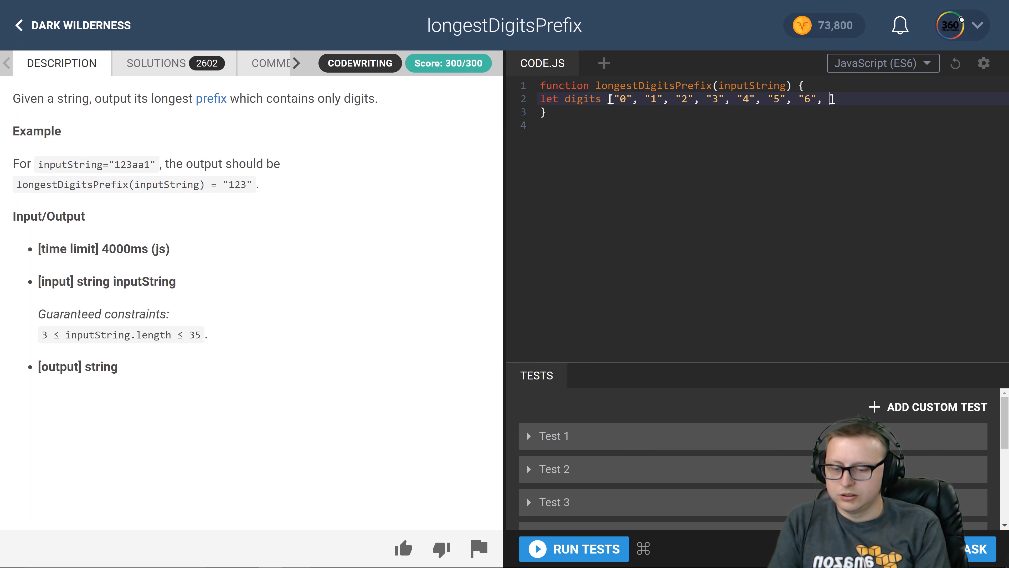
{"action": "type", "text": "\"7\", \""}
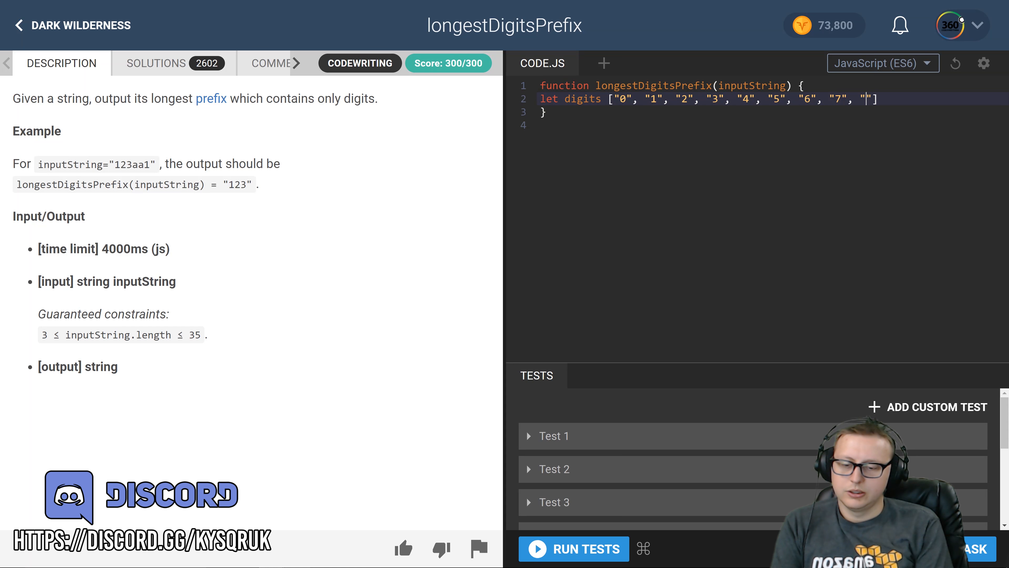
{"action": "type", "text": "8"}
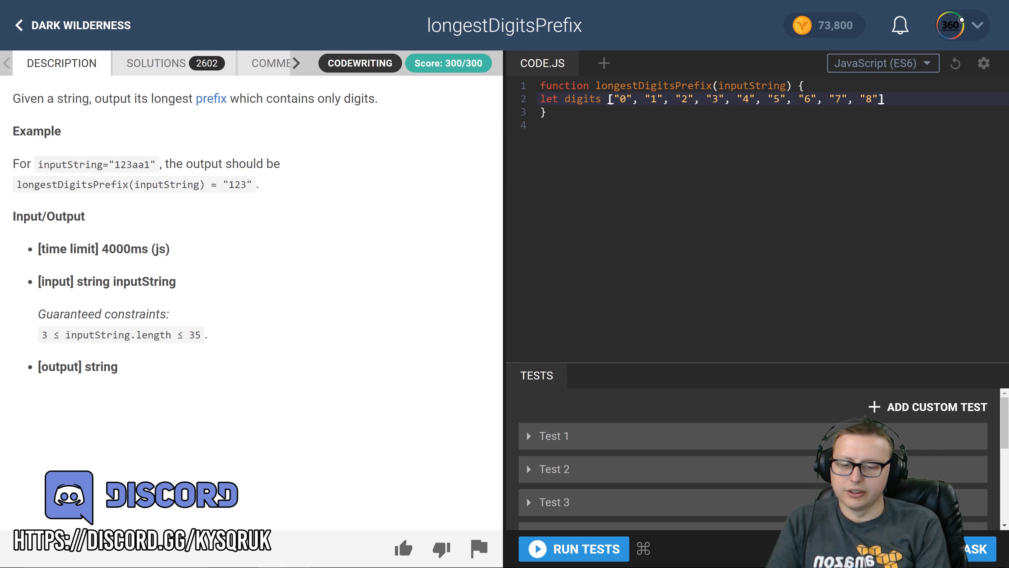
{"action": "type", "text": ", \"9\""}
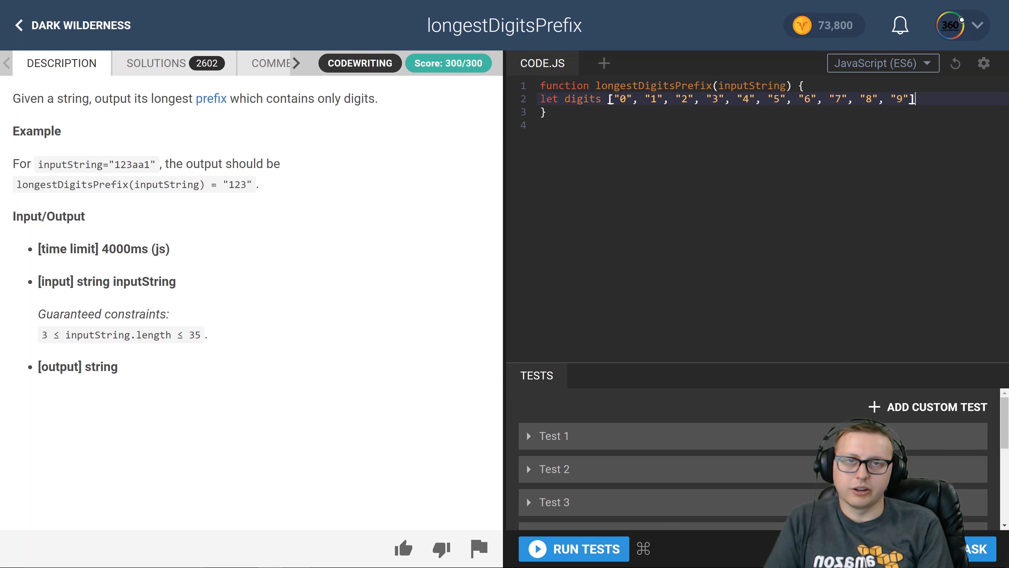
{"action": "key", "text": "Enter"}
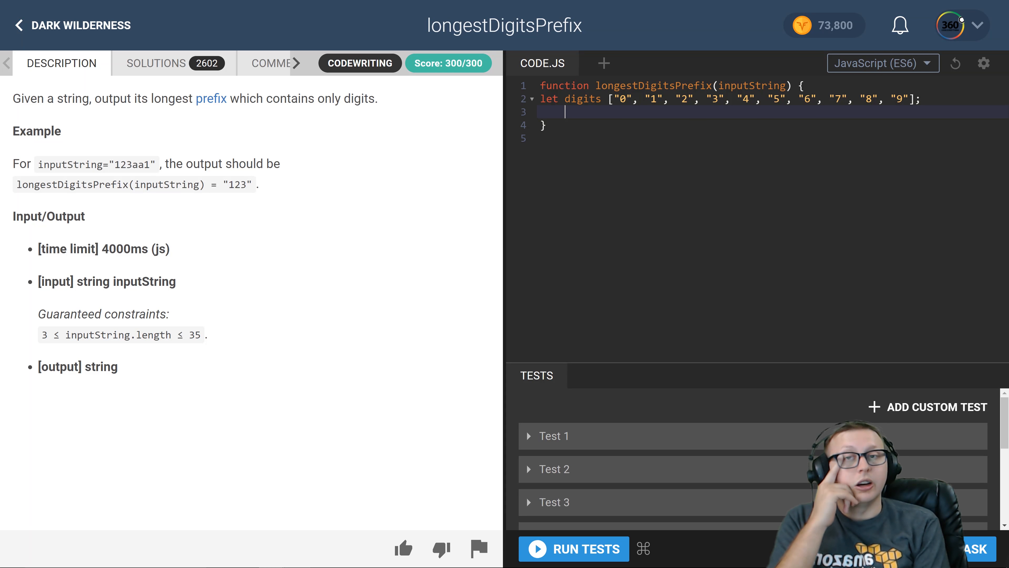
{"action": "mouse_move", "coordinate": [753, 451]}
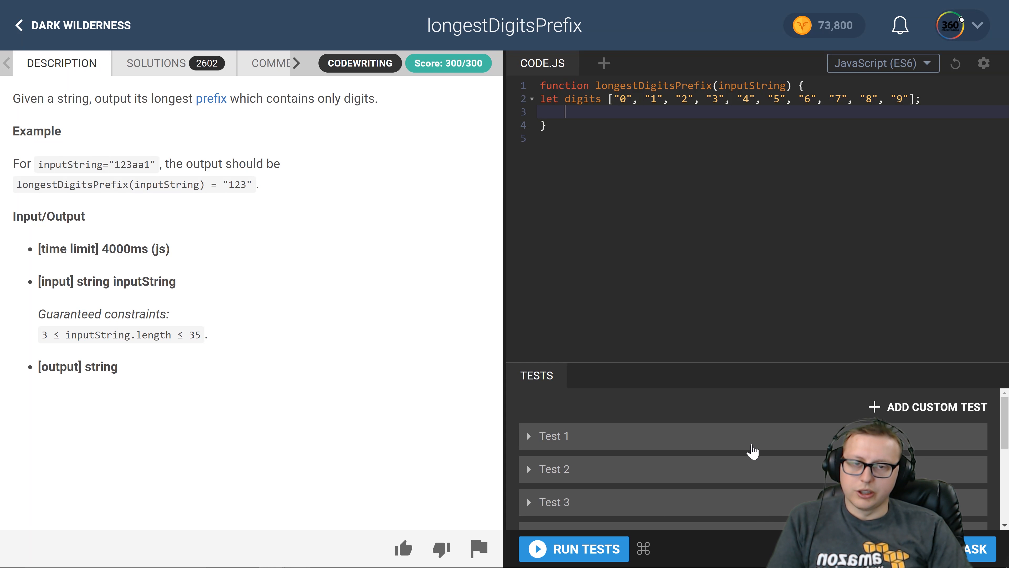
Expand Test 1 and add inputString = inputString.split(""); to the function
{"action": "left_click", "coordinate": [553, 436]}
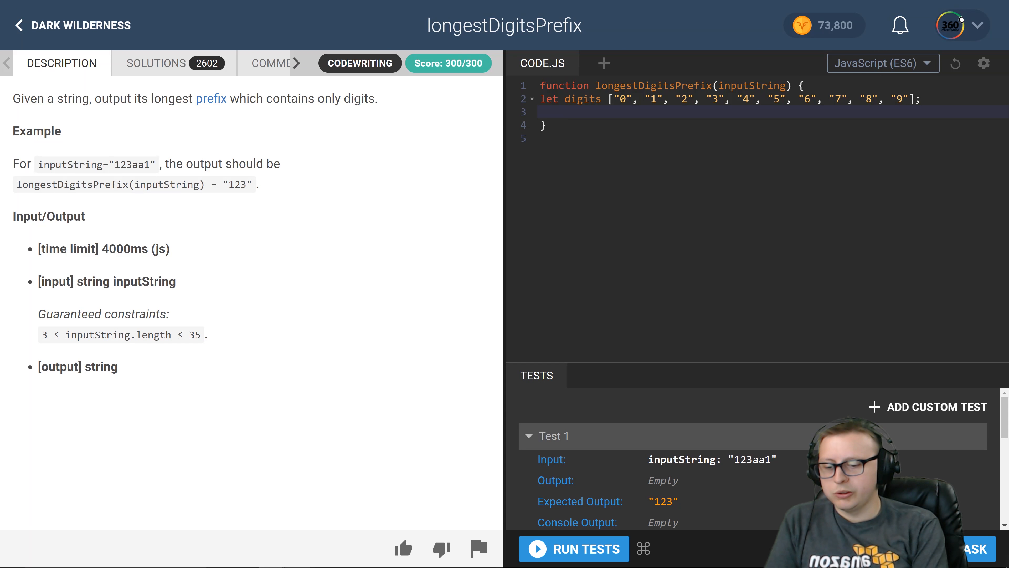
{"action": "type", "text": "inputString ="}
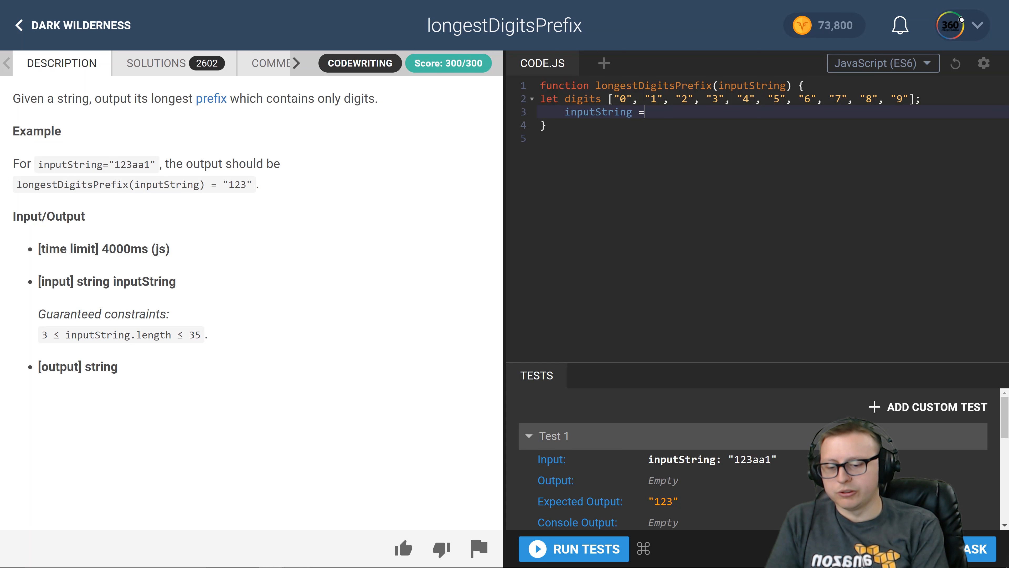
{"action": "type", "text": "inputString.s"}
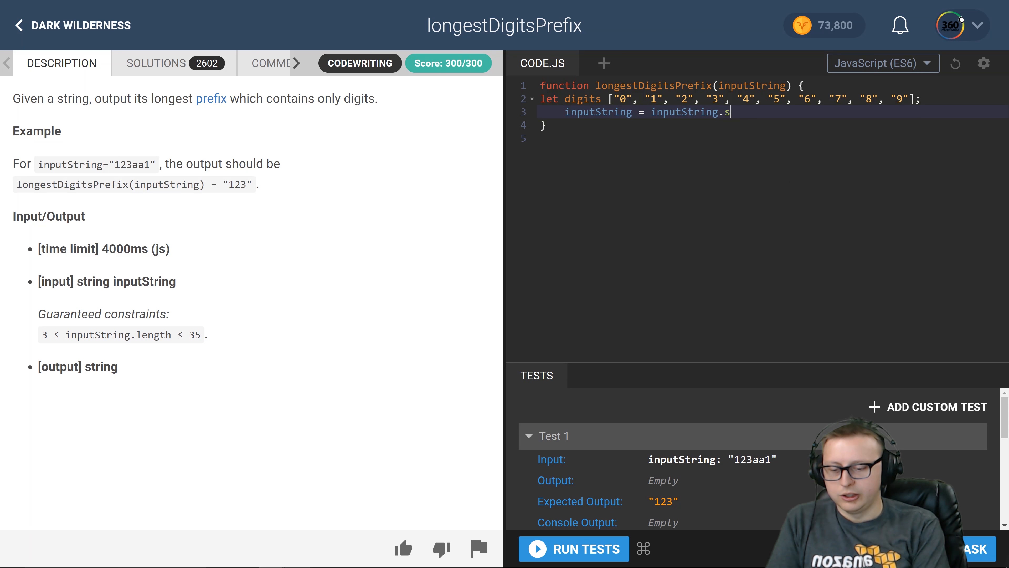
{"action": "type", "text": "plit(\"\")"}
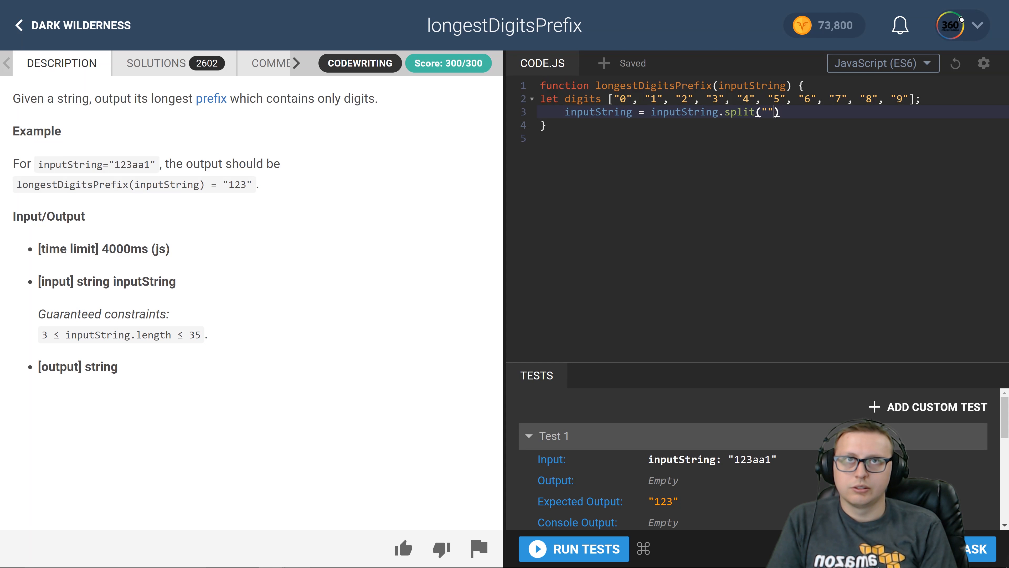
{"action": "type", "text": ";"}
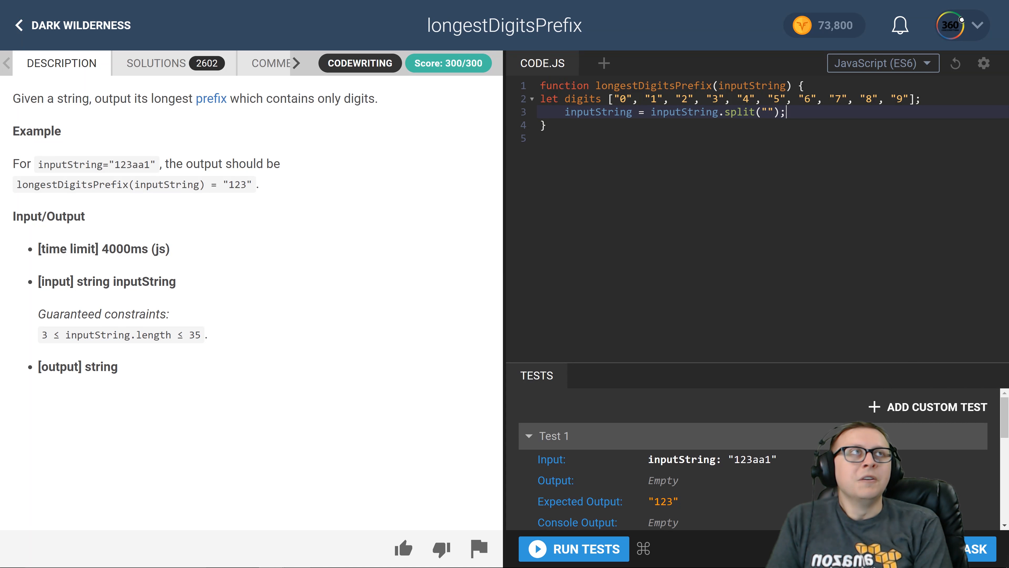
{"action": "key", "text": "Enter"}
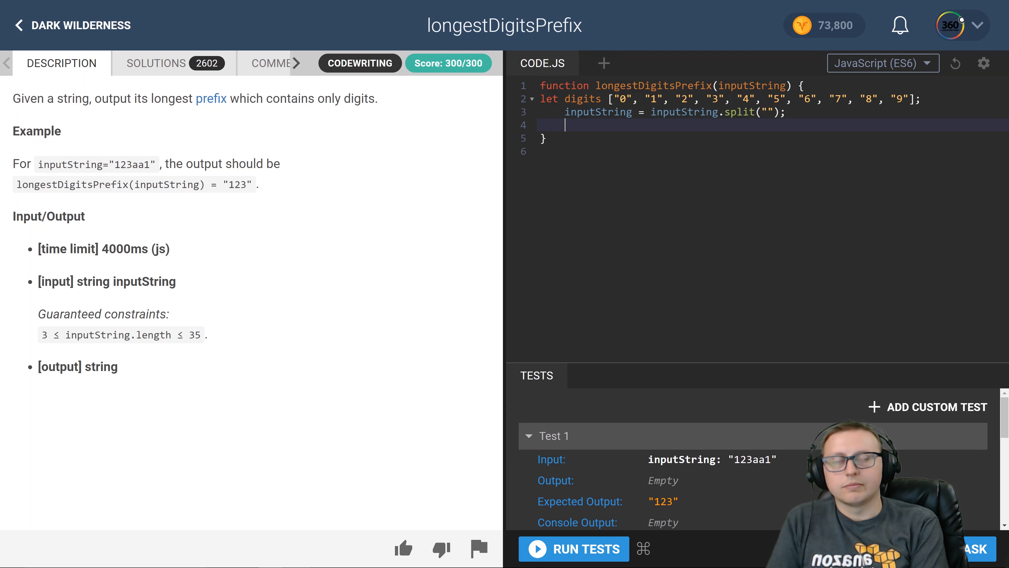
Declare an empty array with let prefix = []; below the split line
{"action": "type", "text": "let"}
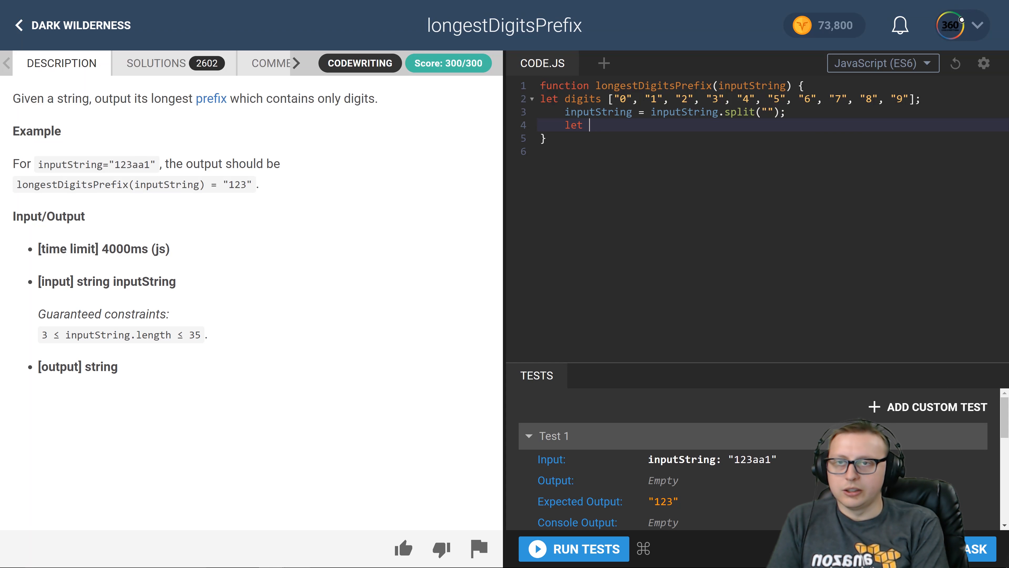
{"action": "type", "text": "prefix"}
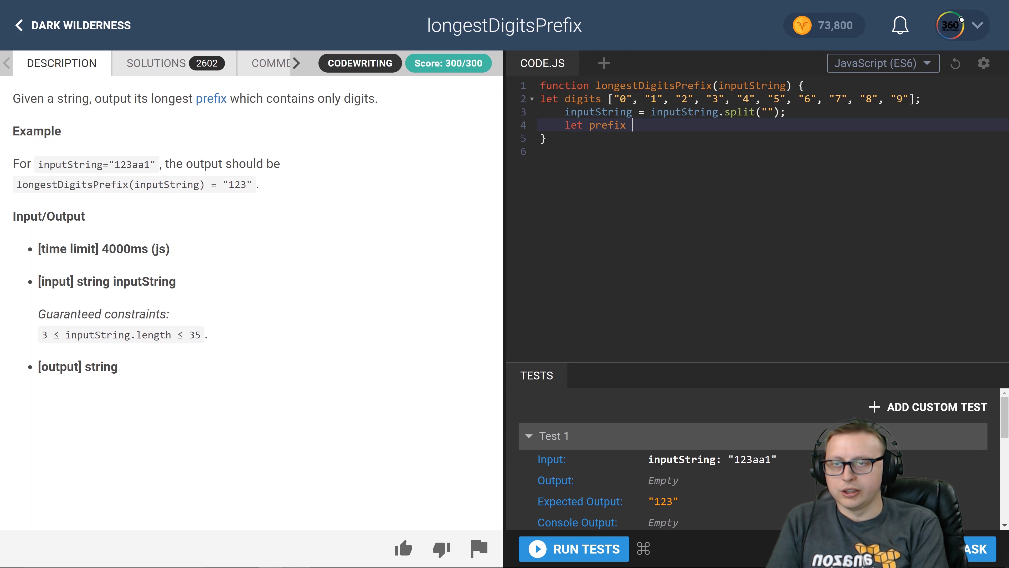
{"action": "type", "text": "= [];"}
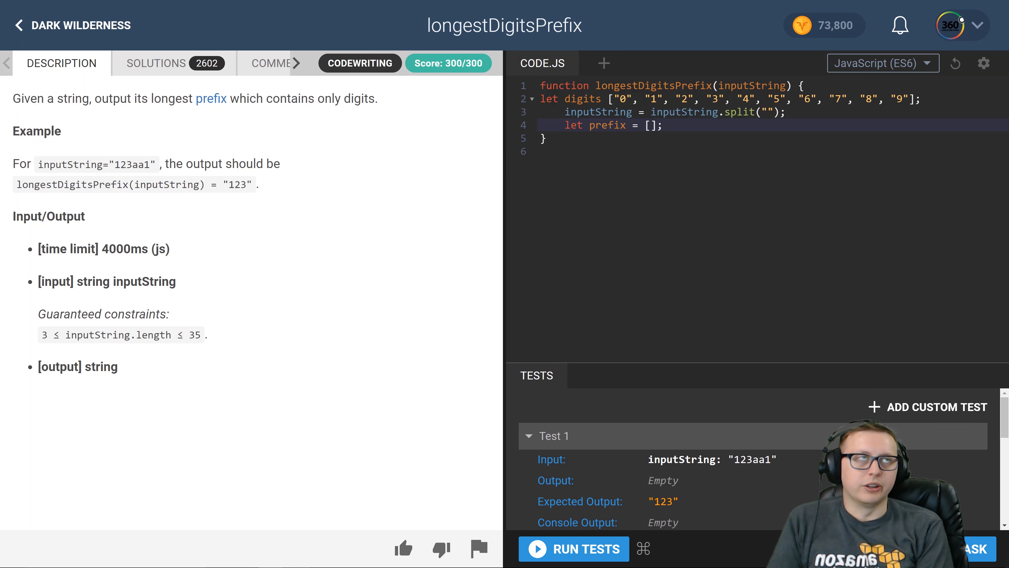
{"action": "key", "text": "enter"}
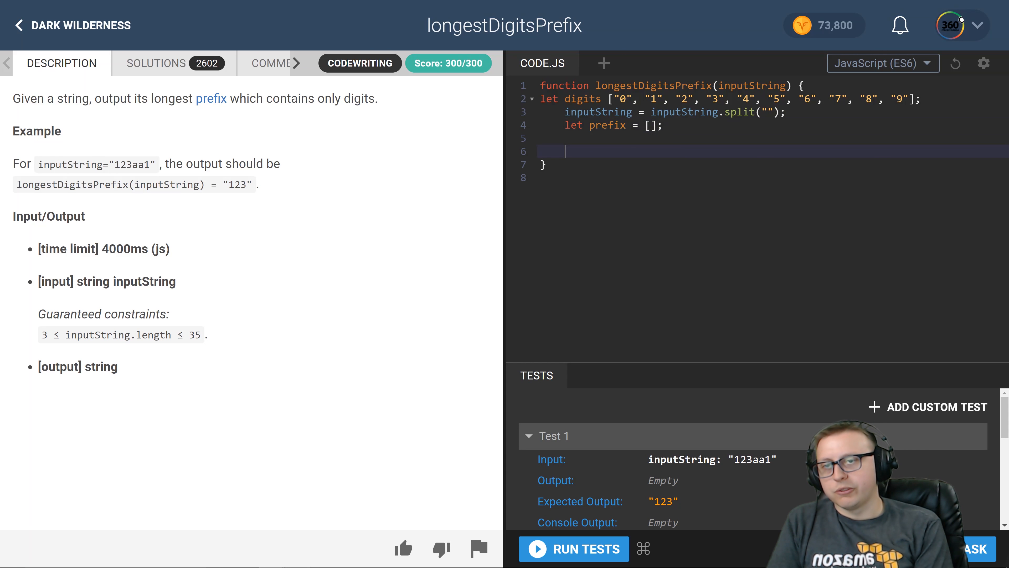
Write a for loop over i from 0 to inputString.length
{"action": "type", "text": "for(1"}
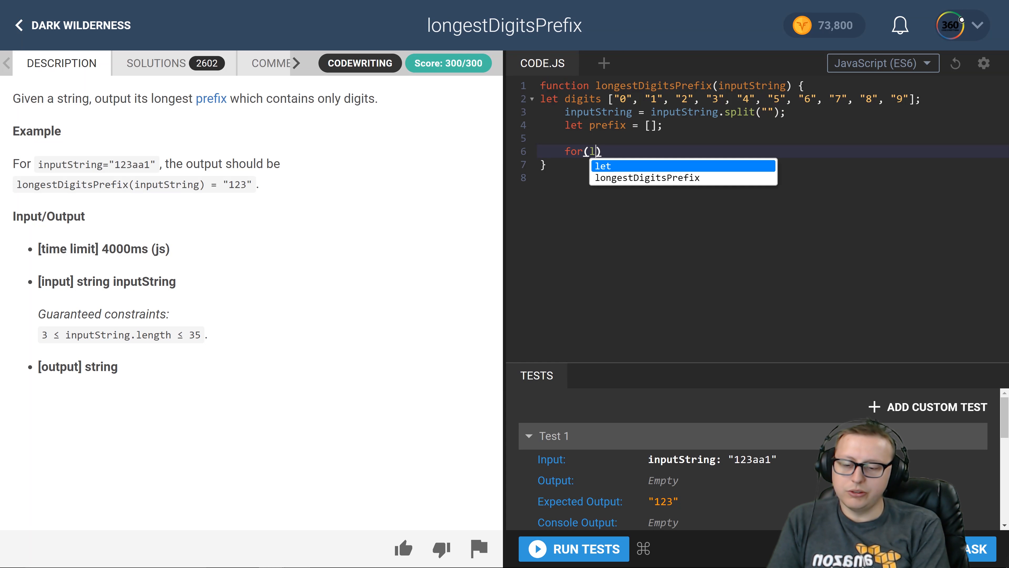
{"action": "type", "text": "let i = 0; i <"}
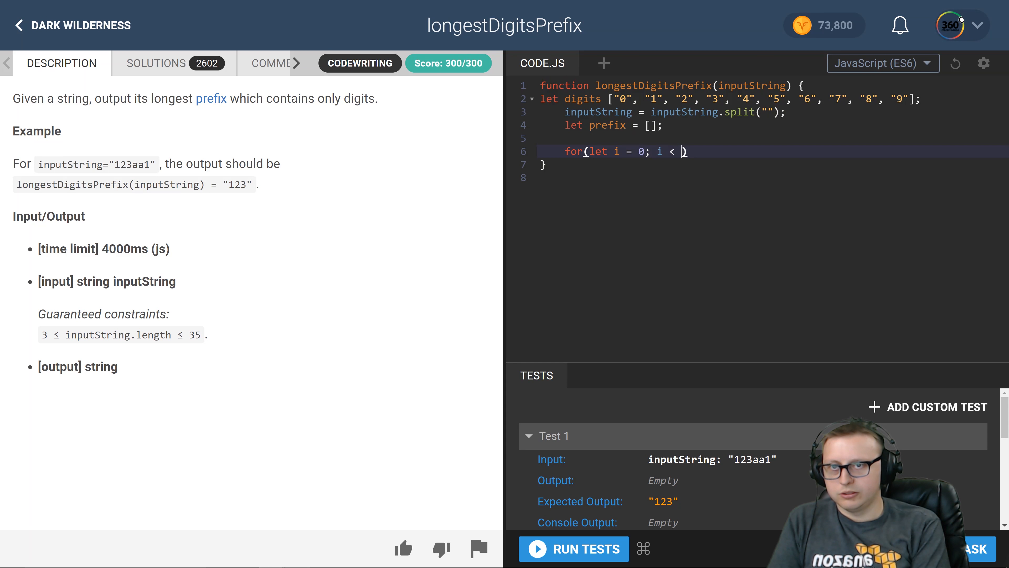
{"action": "type", "text": "inputString"}
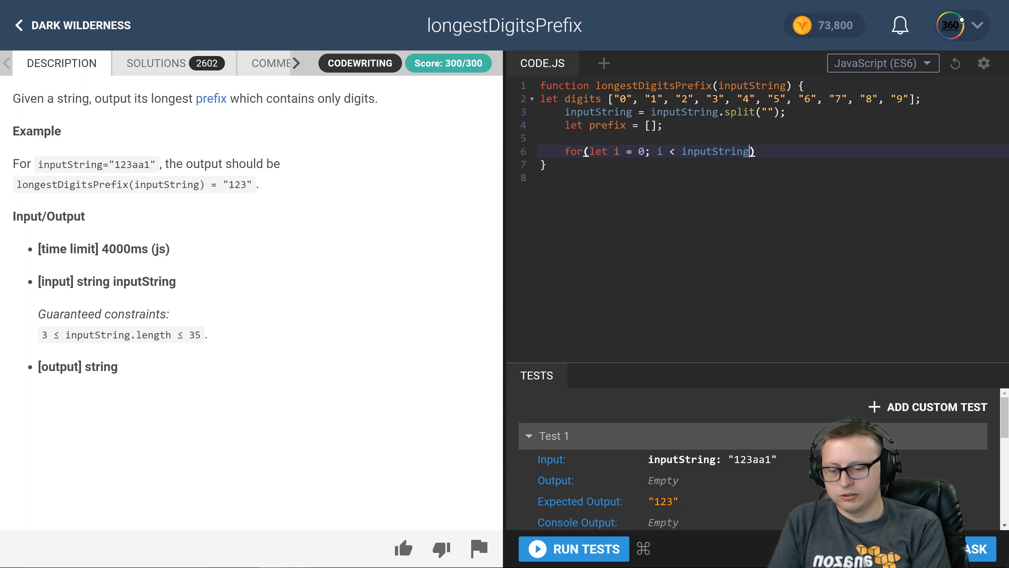
{"action": "type", "text": ".length;"}
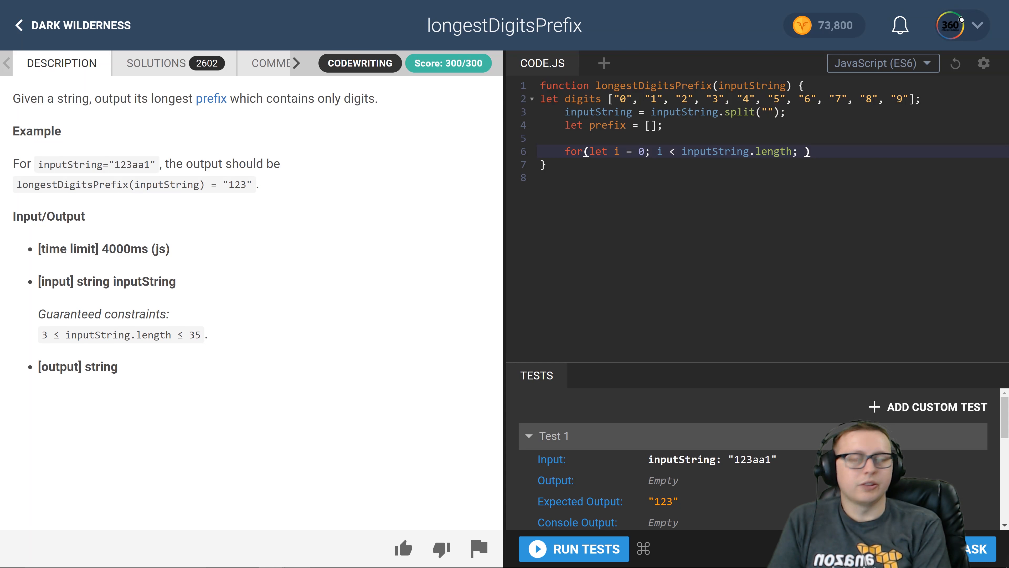
{"action": "type", "text": "i++"}
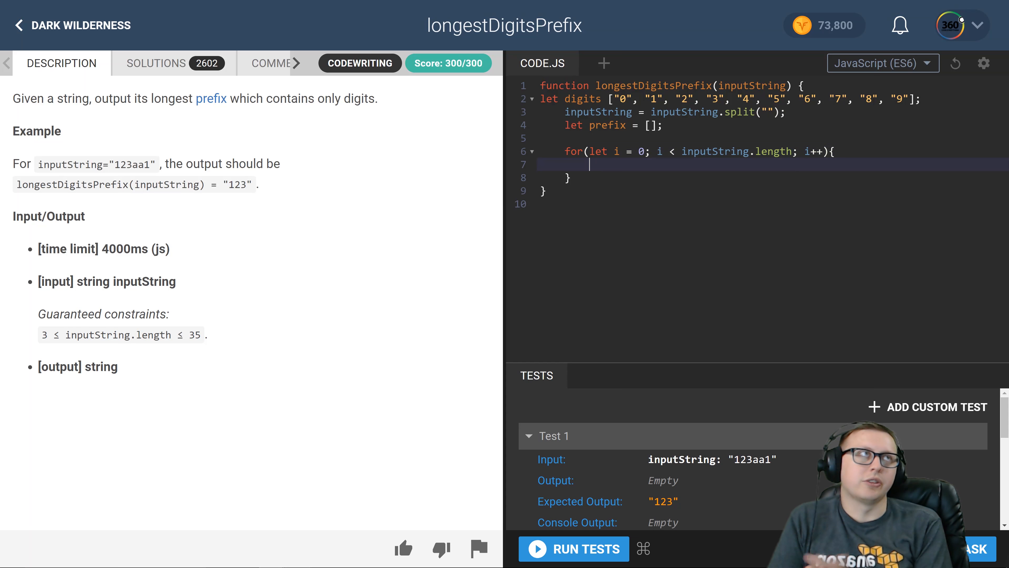
Inside the loop, break when digits.includes(inputString[i]) === false
{"action": "type", "text": "if"}
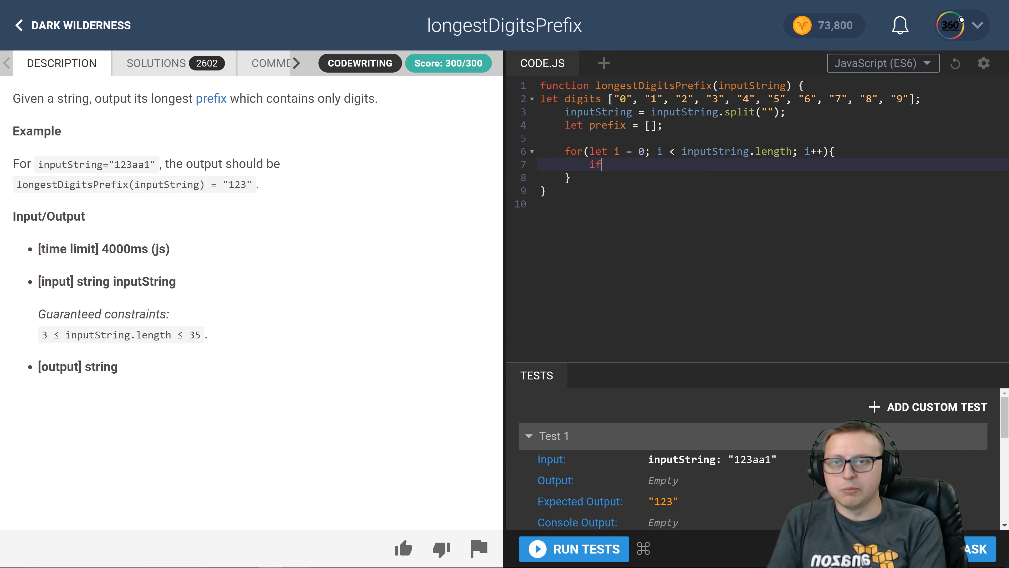
{"action": "type", "text": "(digits("}
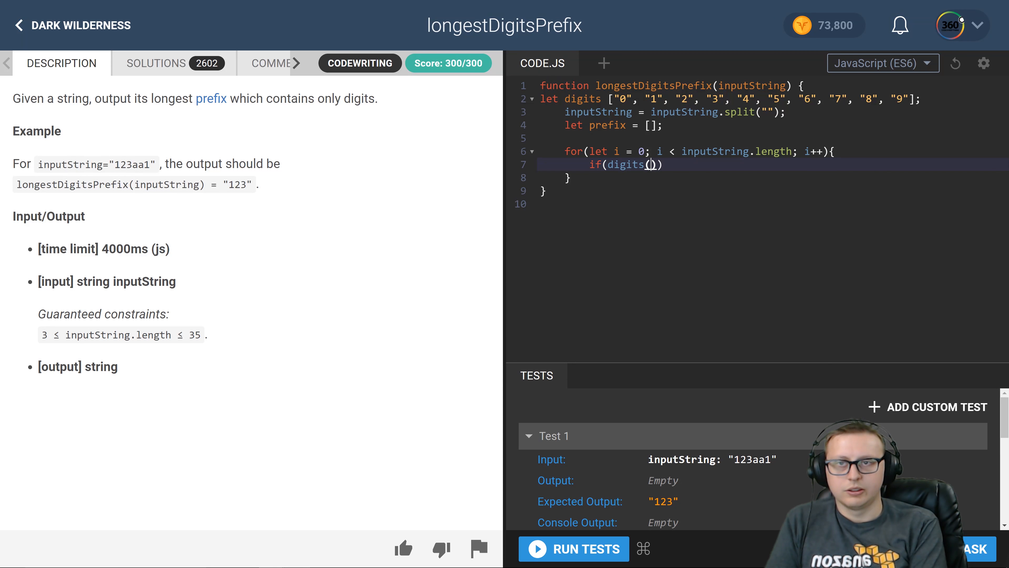
{"action": "type", "text": ".incl"}
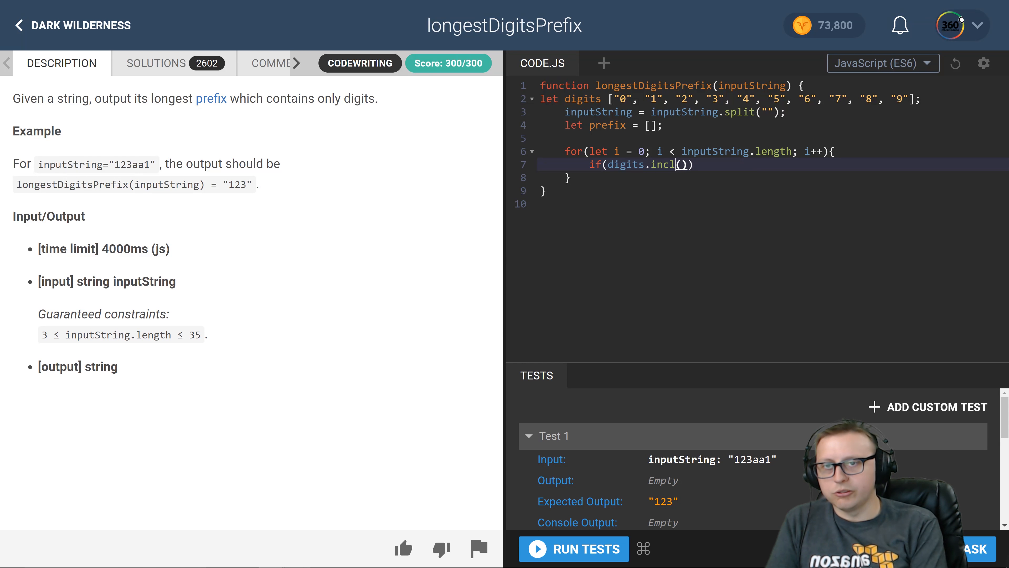
{"action": "type", "text": "udes"}
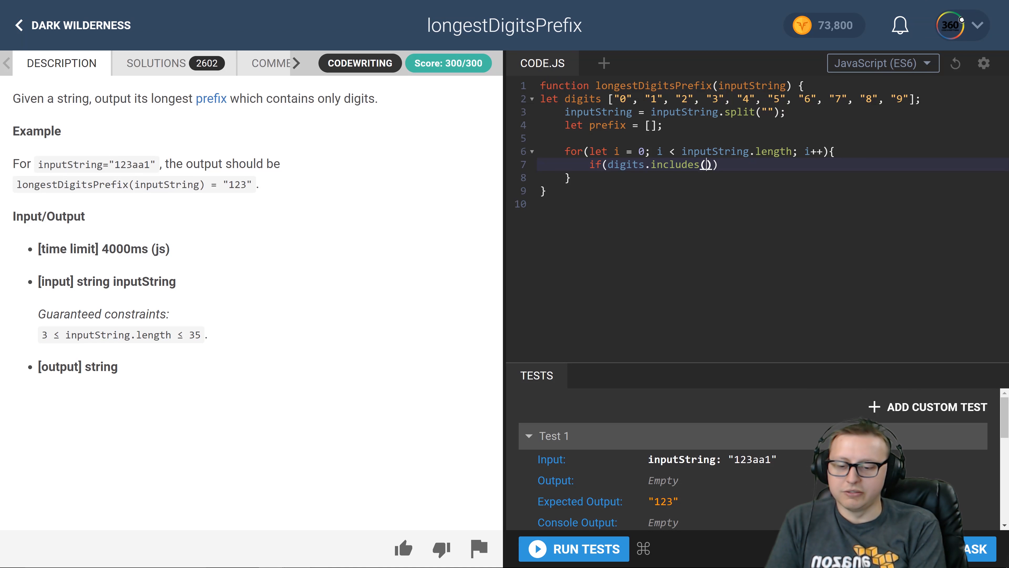
{"action": "type", "text": "inputString["}
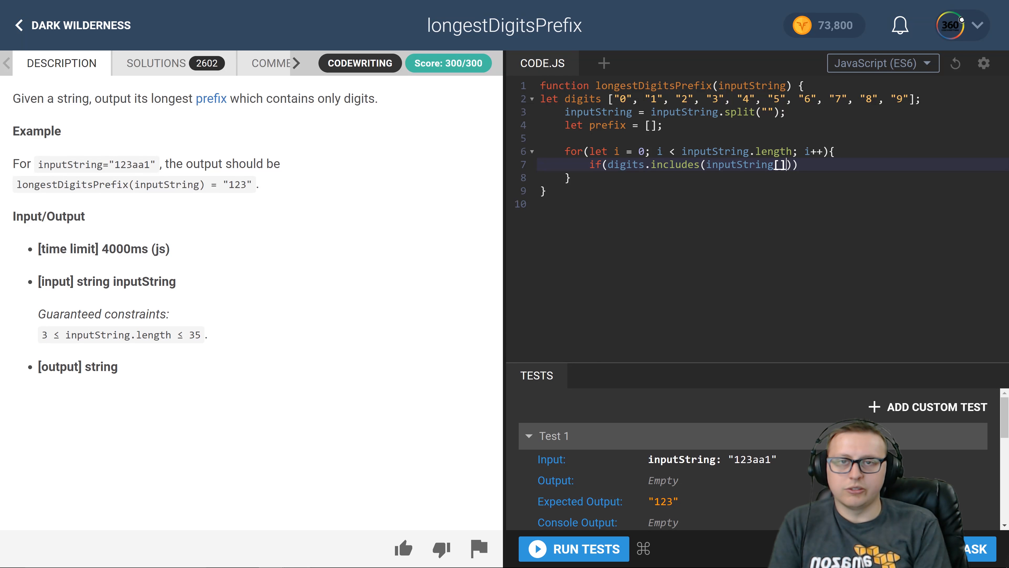
{"action": "type", "text": "i"}
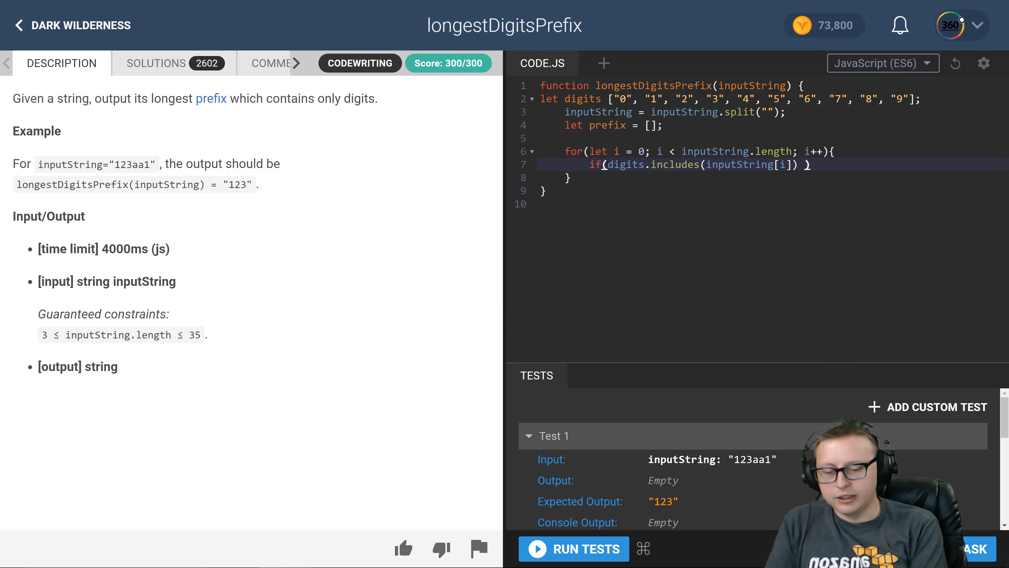
{"action": "type", "text": "=== f"}
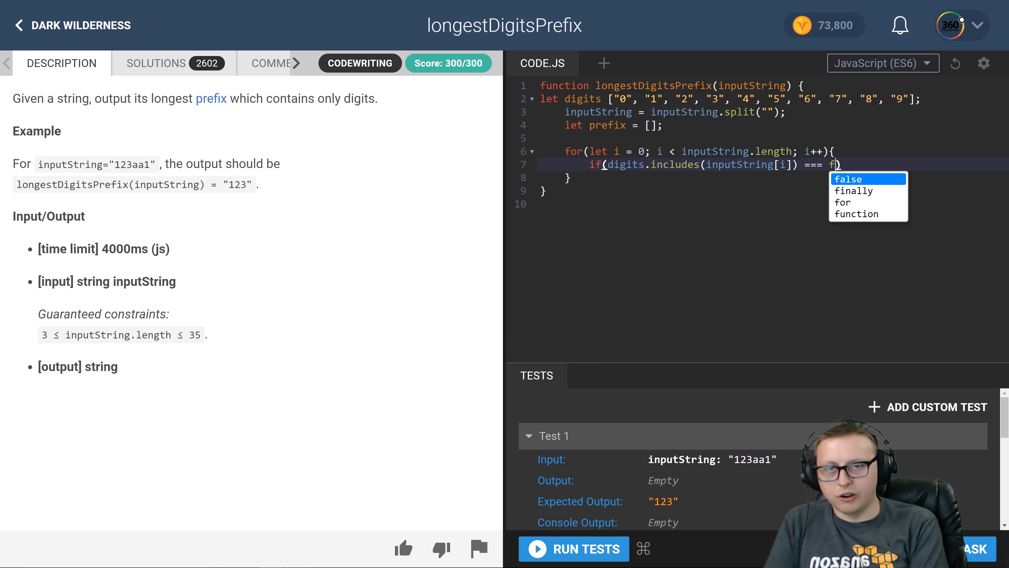
{"action": "type", "text": "a"}
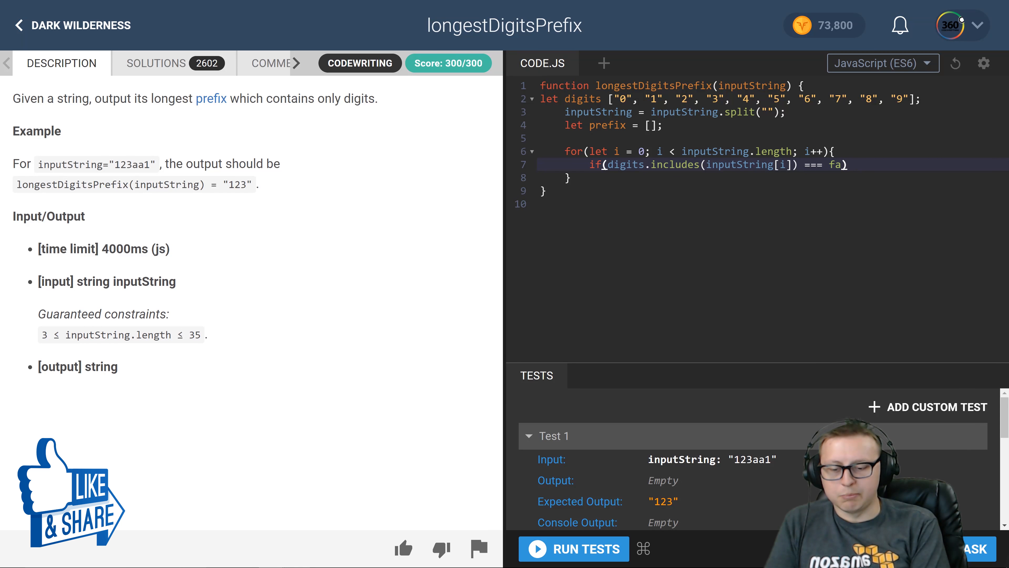
{"action": "type", "text": "lse"}
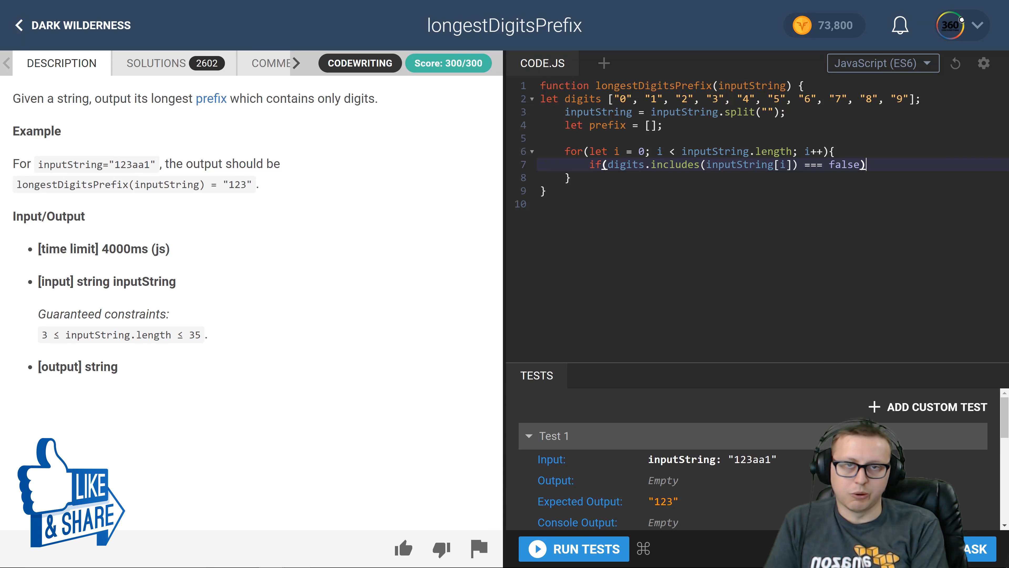
{"action": "type", "text": "{b"}
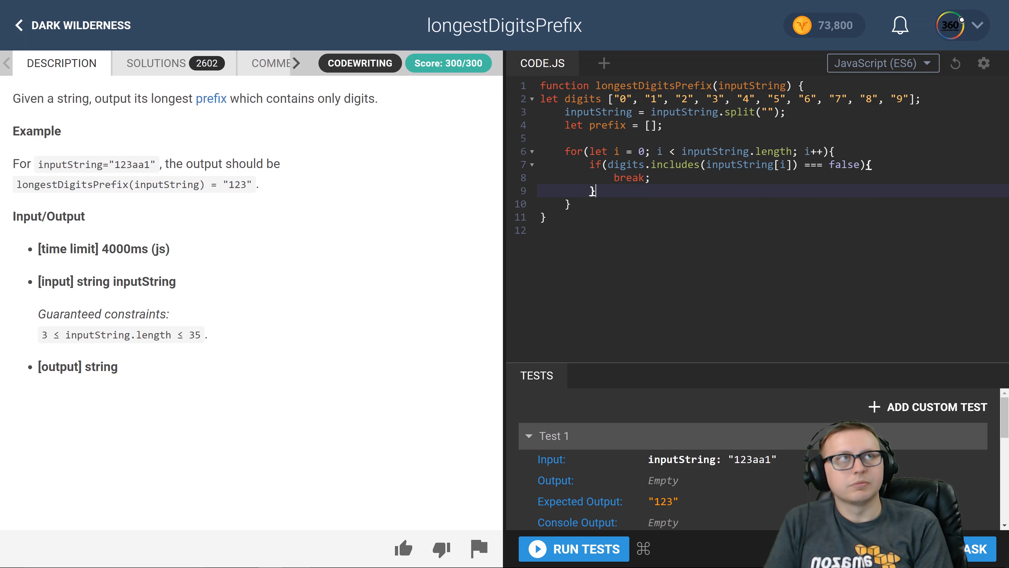
Push inputString[i] onto prefix inside the loop
{"action": "type", "text": "prefix.p"}
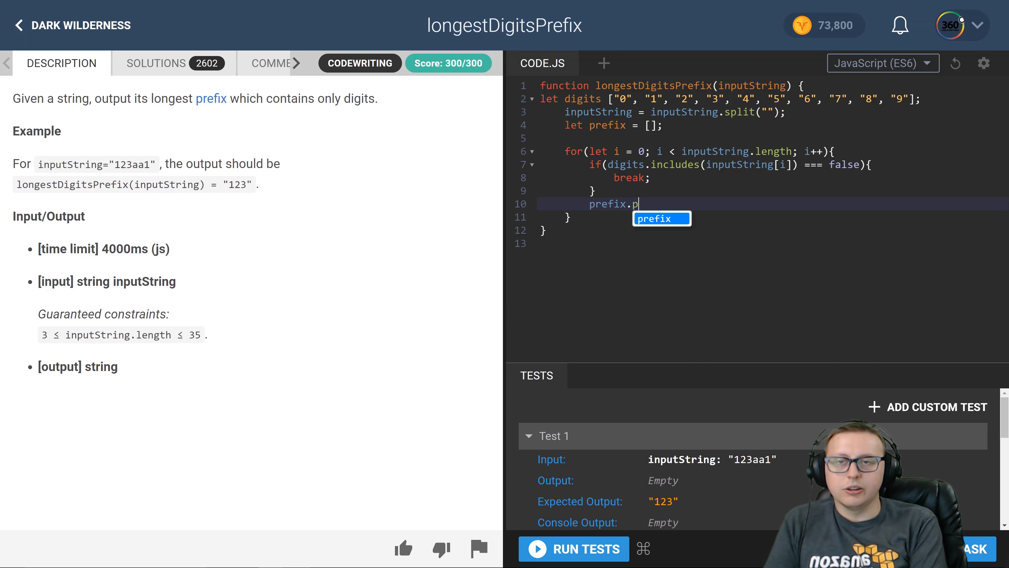
{"action": "type", "text": "ush()"}
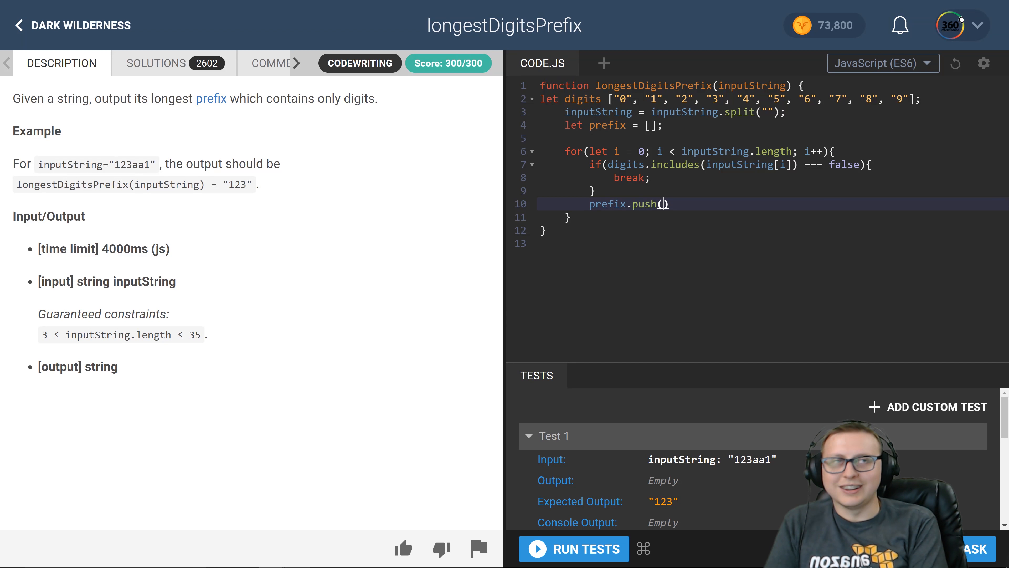
{"action": "type", "text": "in"}
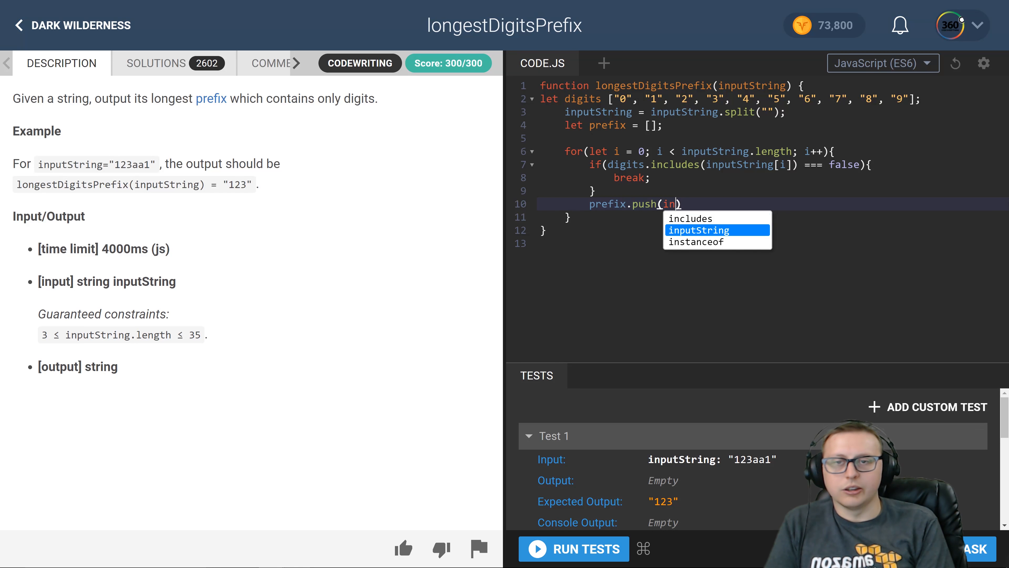
{"action": "type", "text": "putString["}
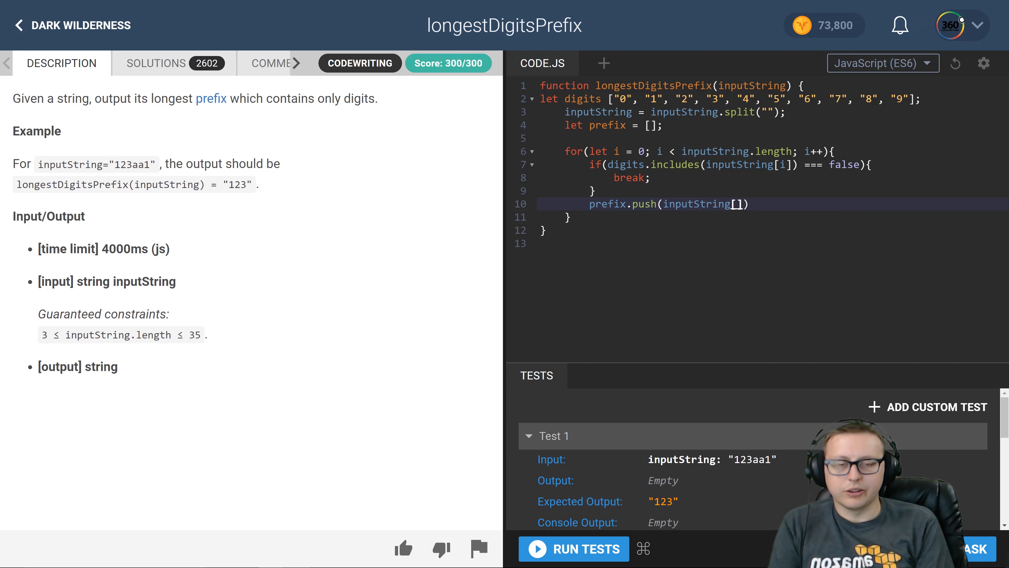
{"action": "type", "text": "i"}
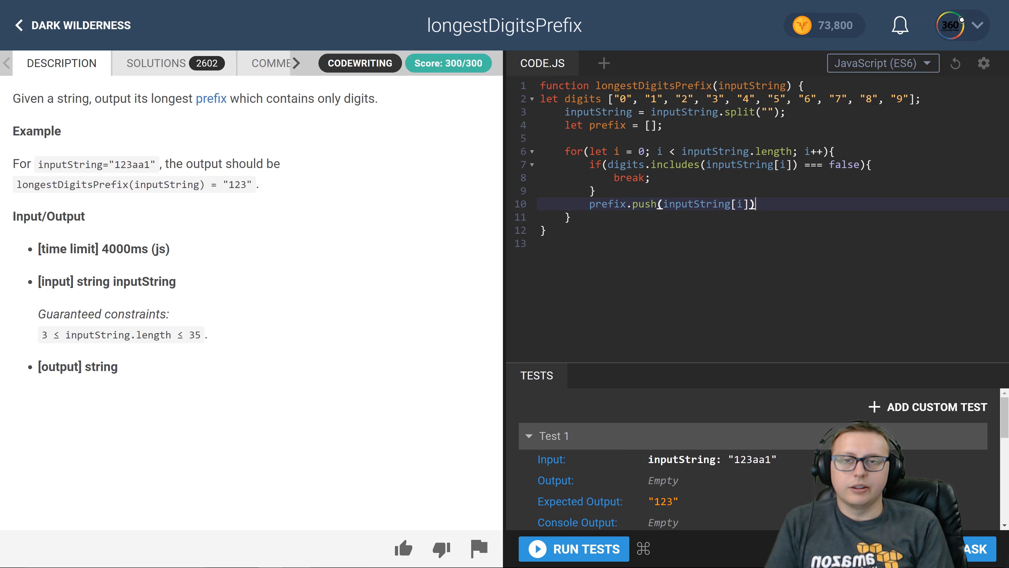
{"action": "key", "text": "Enter"}
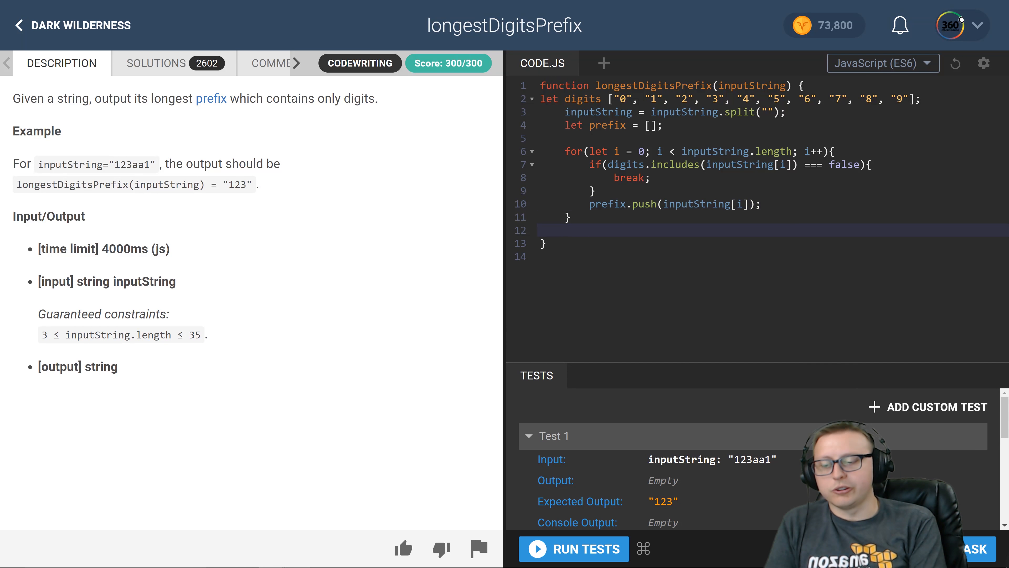
End the function with return prefix and run the sample tests
{"action": "type", "text": "return"}
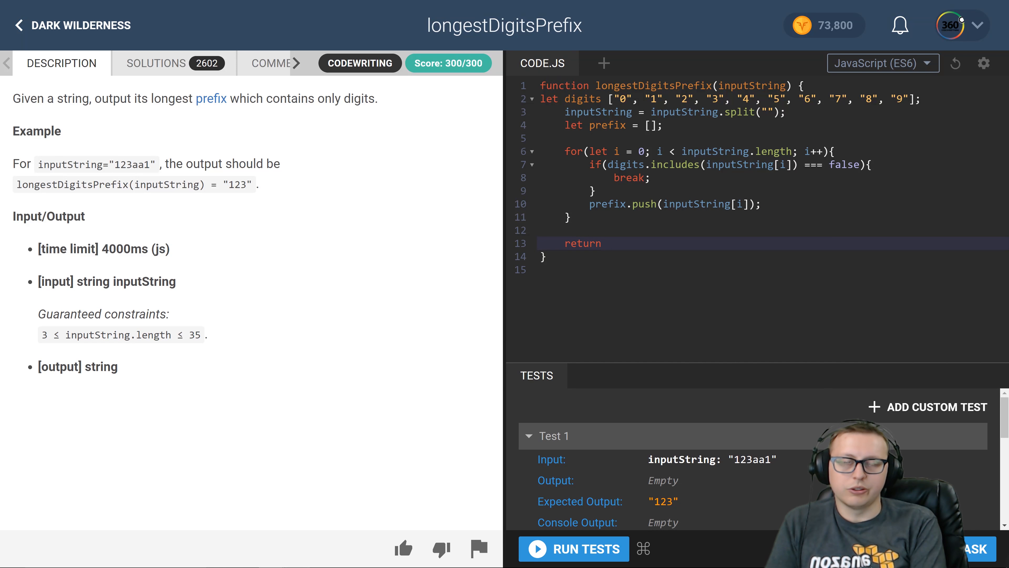
{"action": "type", "text": "prefix"}
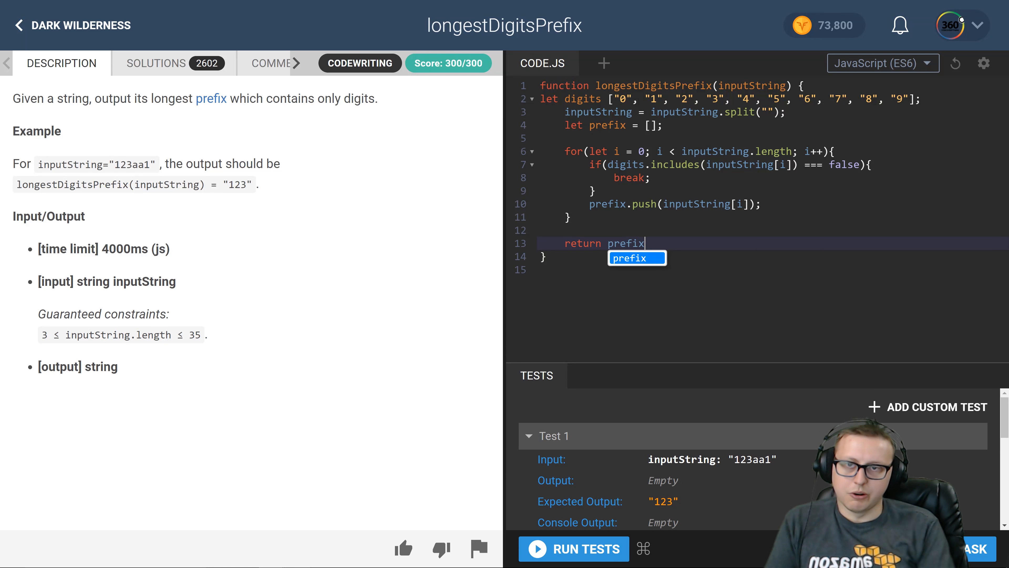
{"action": "left_click", "coordinate": [572, 548]}
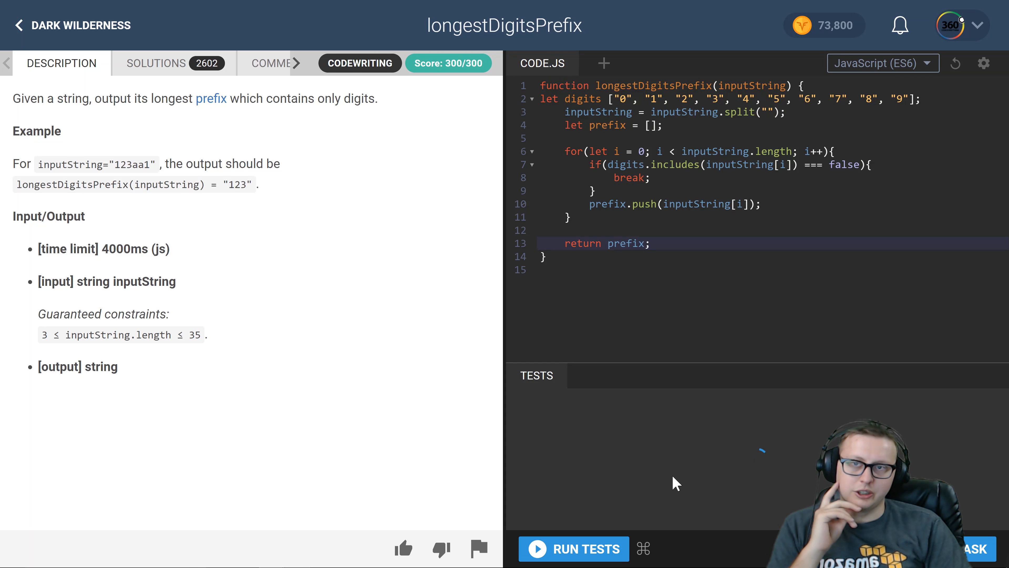
Insert the missing = in the digits declaration and rerun the tests
{"action": "left_click", "coordinate": [572, 549]}
{"action": "type", "text": " ="}
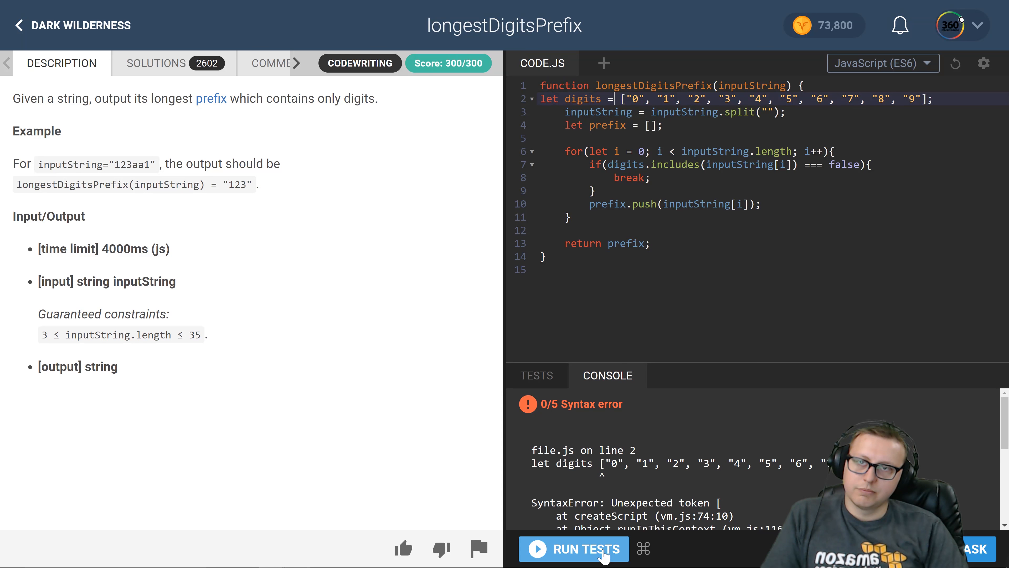
{"action": "left_click", "coordinate": [573, 548]}
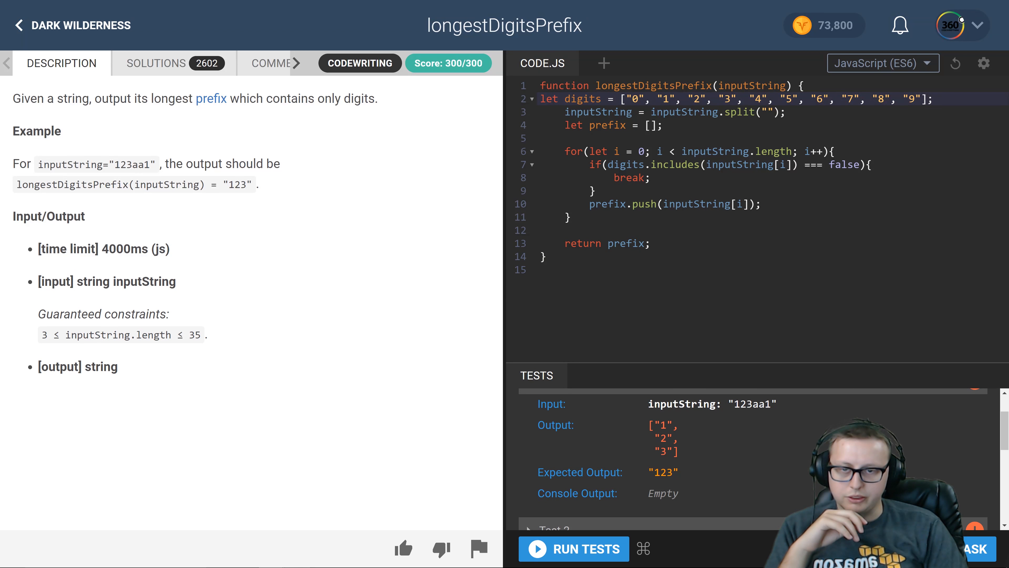
Return prefix.join(""), pass the sample tests and submit for full grading
{"action": "type", "text": ".joi"}
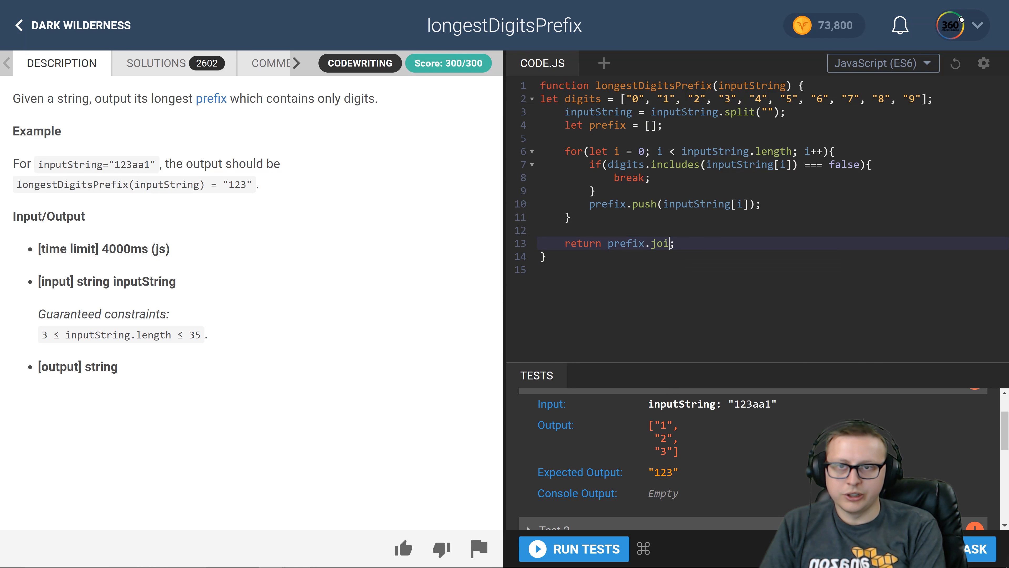
{"action": "type", "text": "()"}
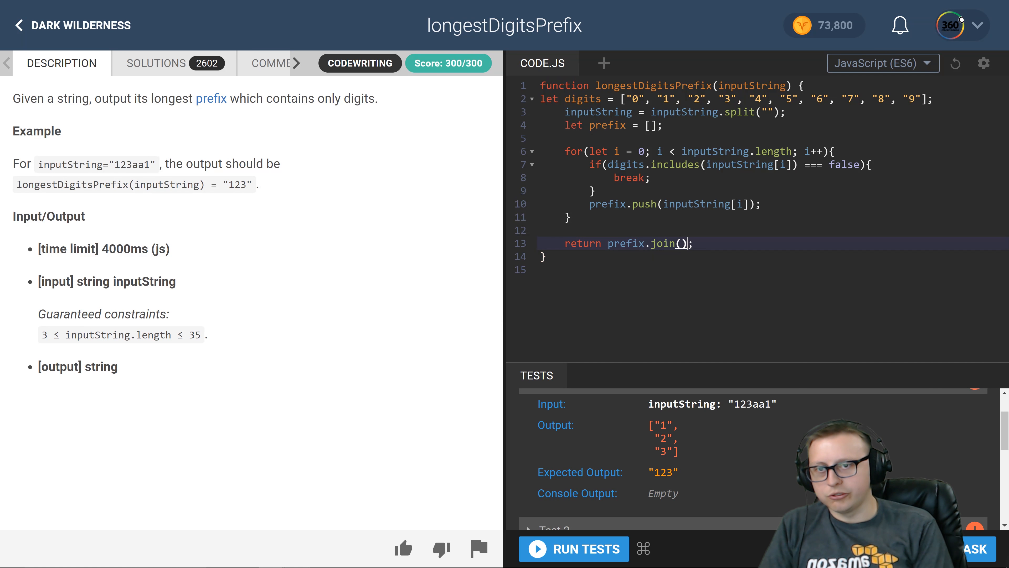
{"action": "type", "text": "\"\""}
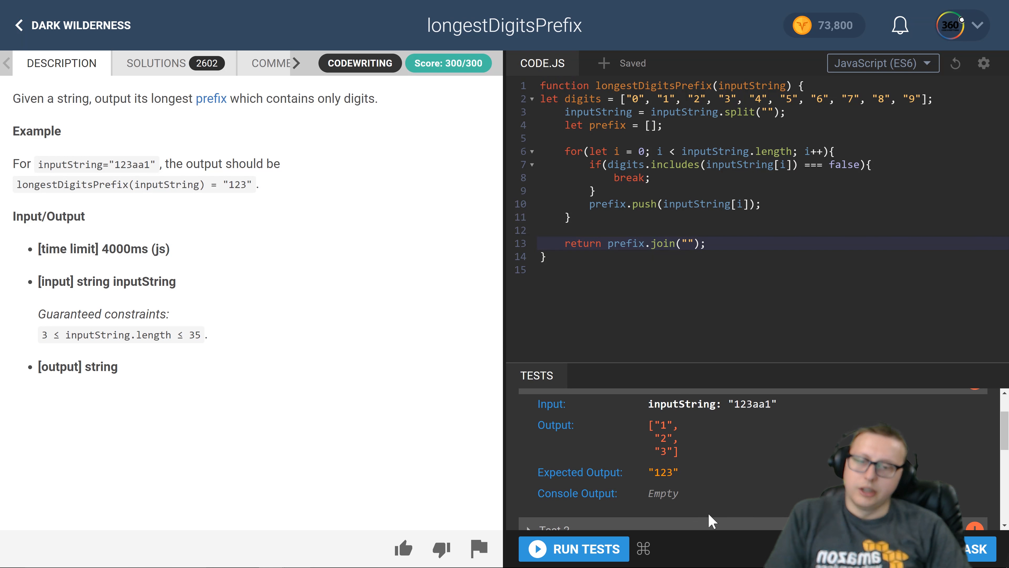
{"action": "left_click", "coordinate": [573, 548]}
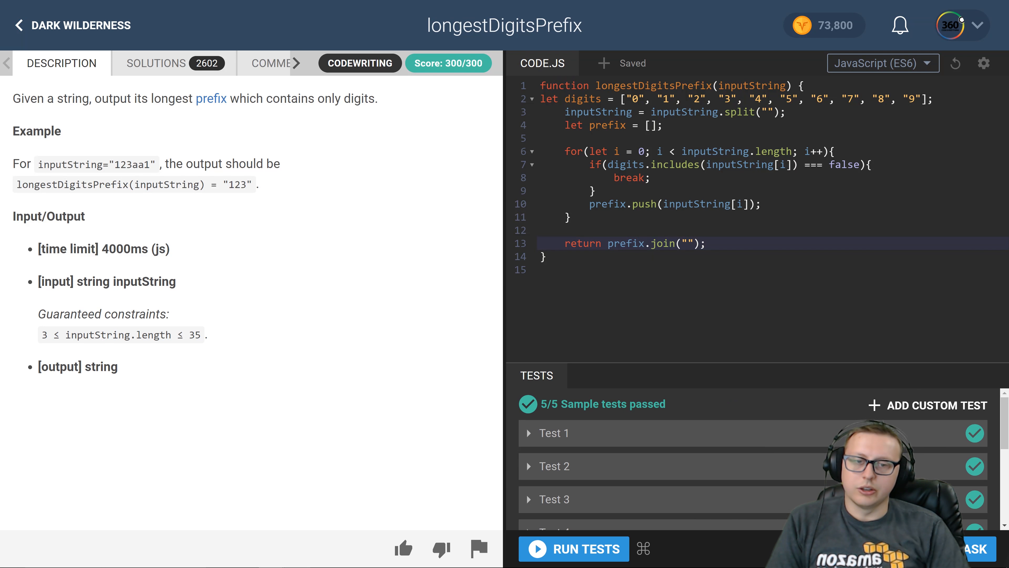
{"action": "left_click", "coordinate": [573, 548]}
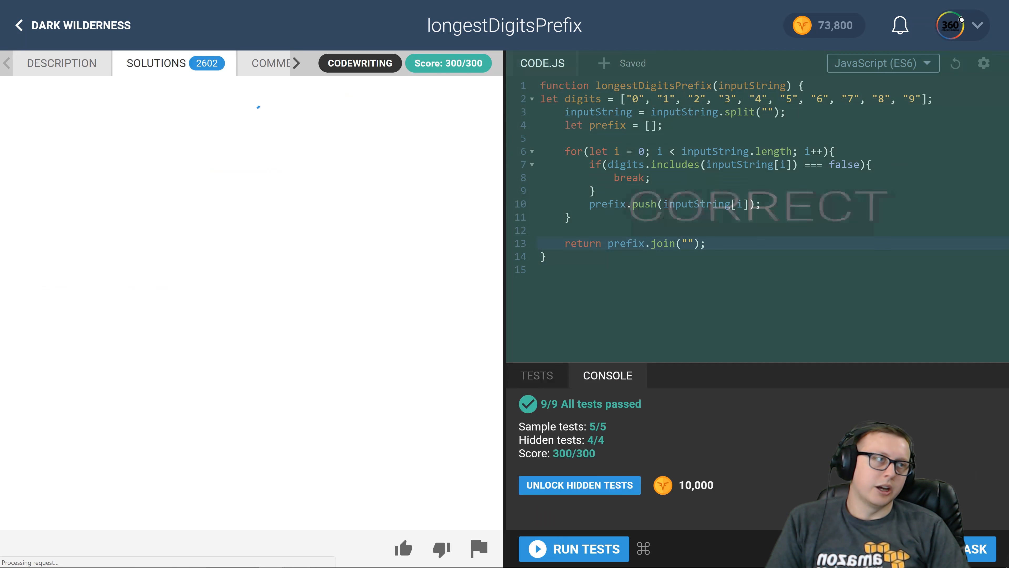
Show the community solutions list for longestDigitsPrefix ranked by votes
{"action": "left_click", "coordinate": [155, 63]}
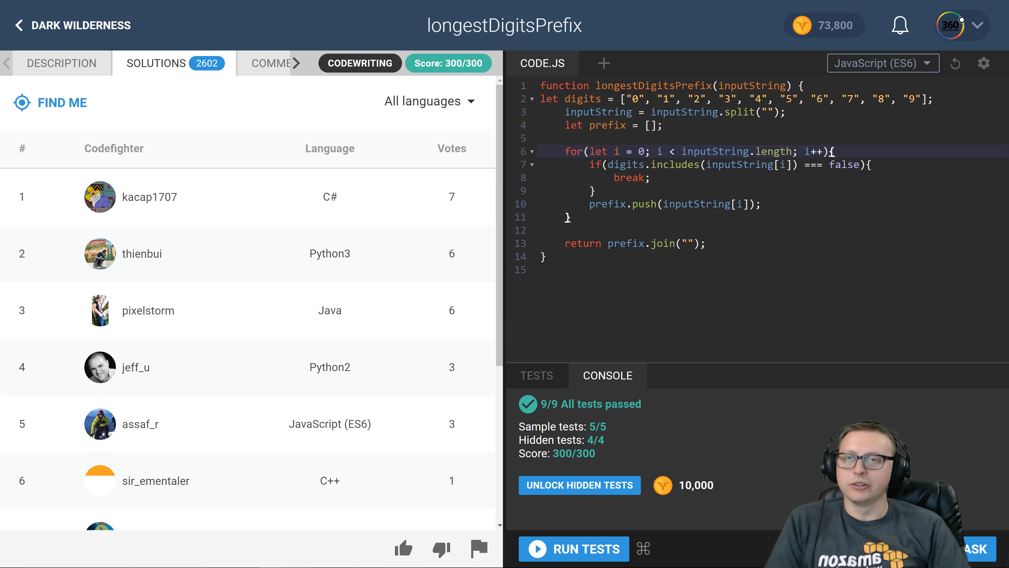
{"action": "left_click", "coordinate": [566, 230]}
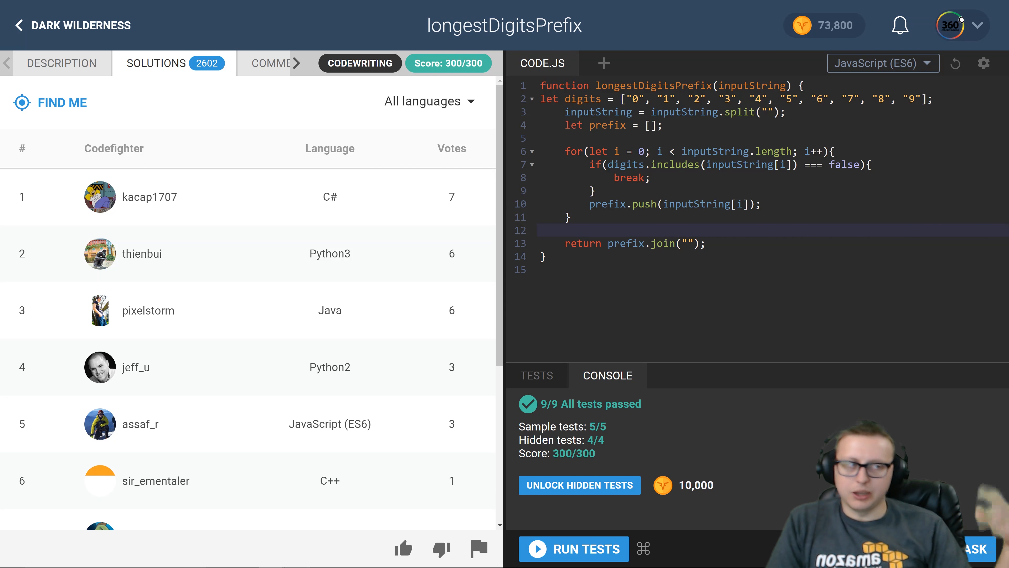
{"action": "left_click", "coordinate": [565, 230]}
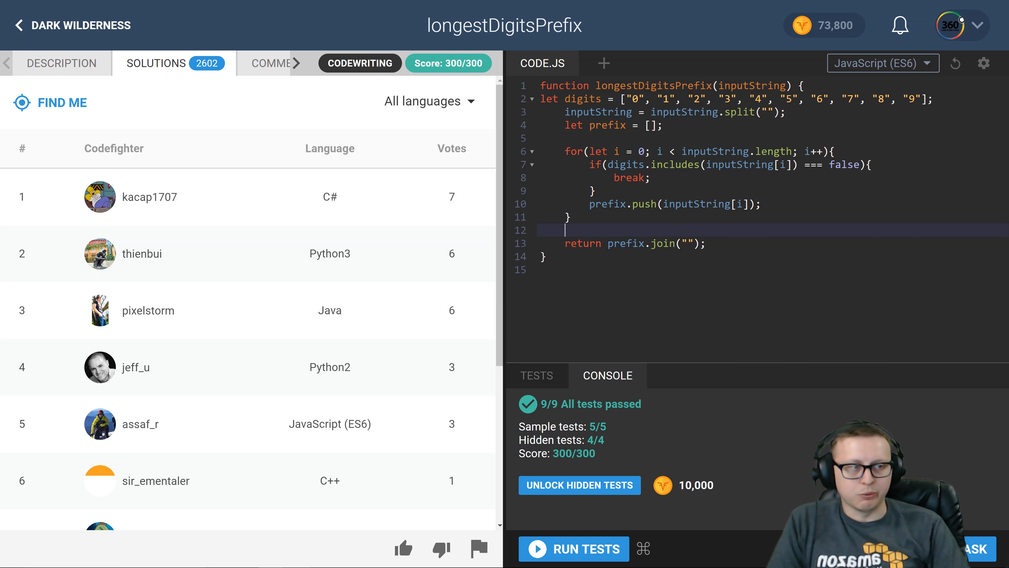